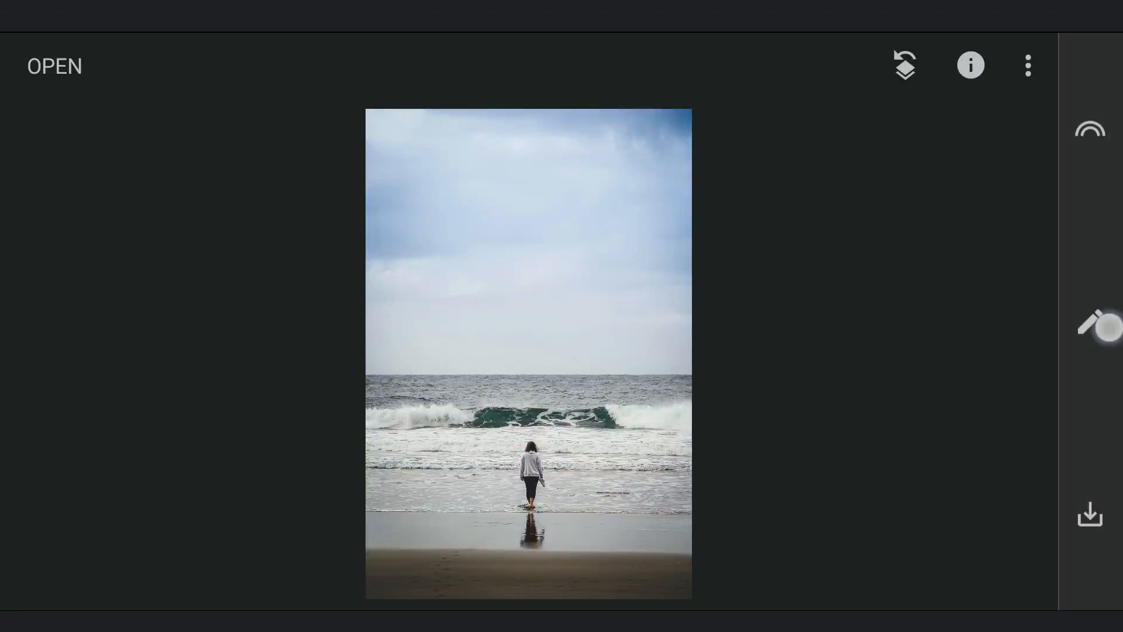
Start a Curves adjustment on the beach photo to whiten it into a blank canvas.
click(1089, 322)
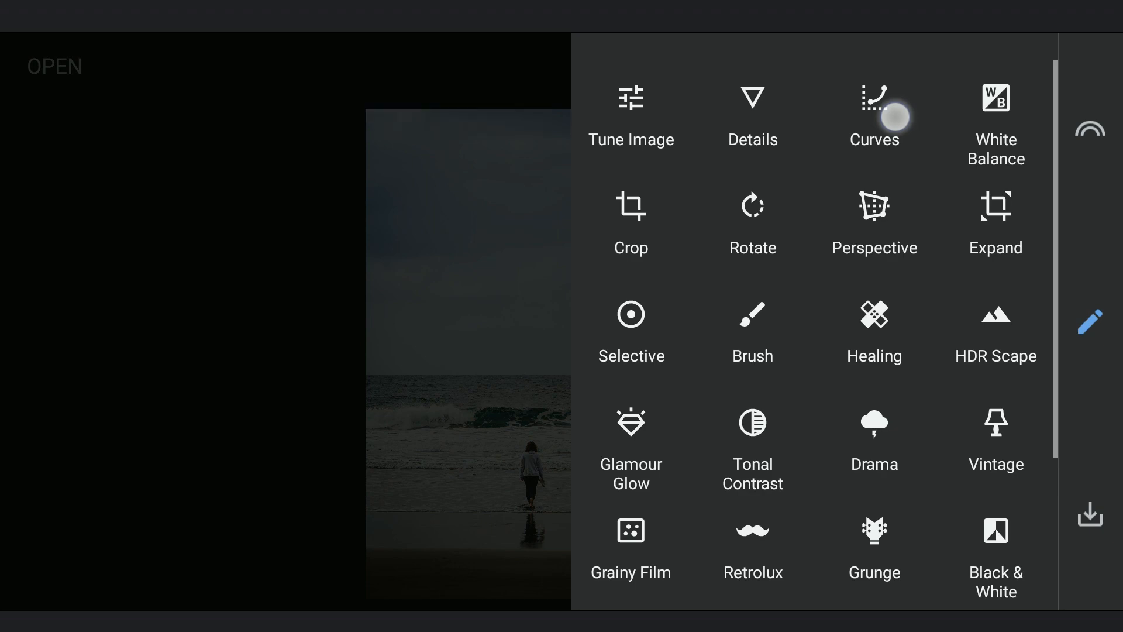
click(873, 114)
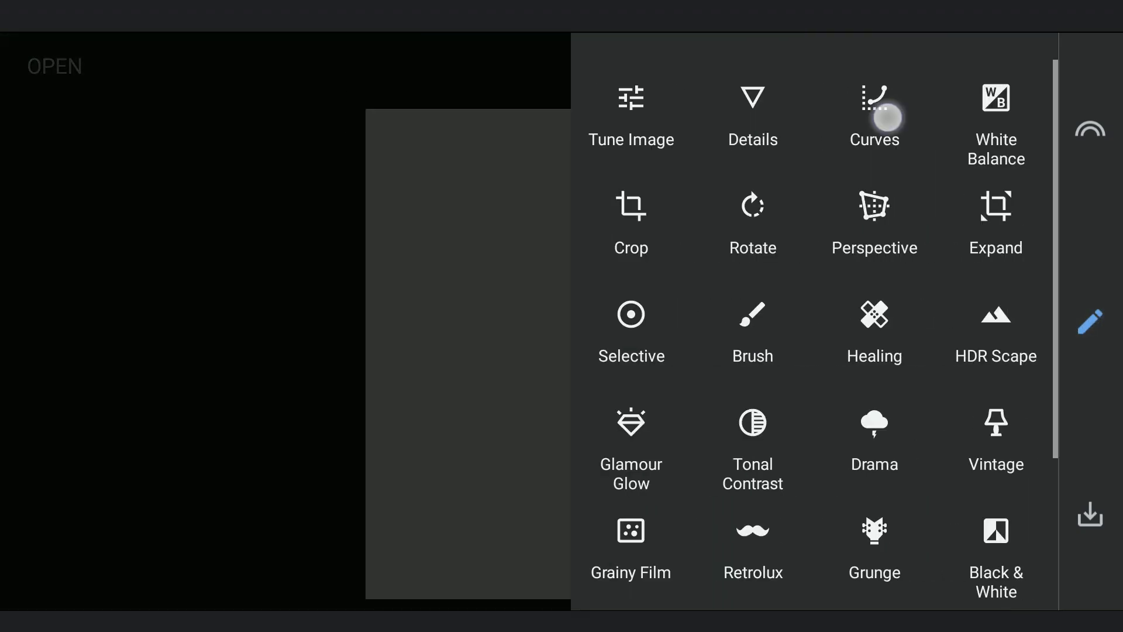
Lower the blue and green curves and raise RGB midtones to tint the canvas pale orange.
click(874, 114)
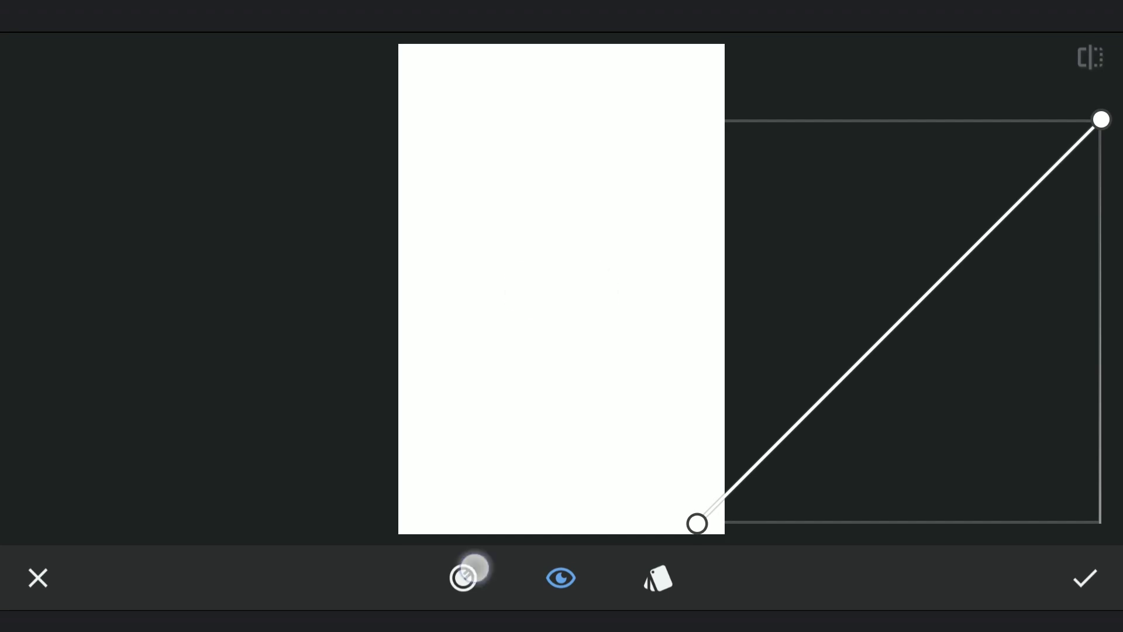
click(464, 576)
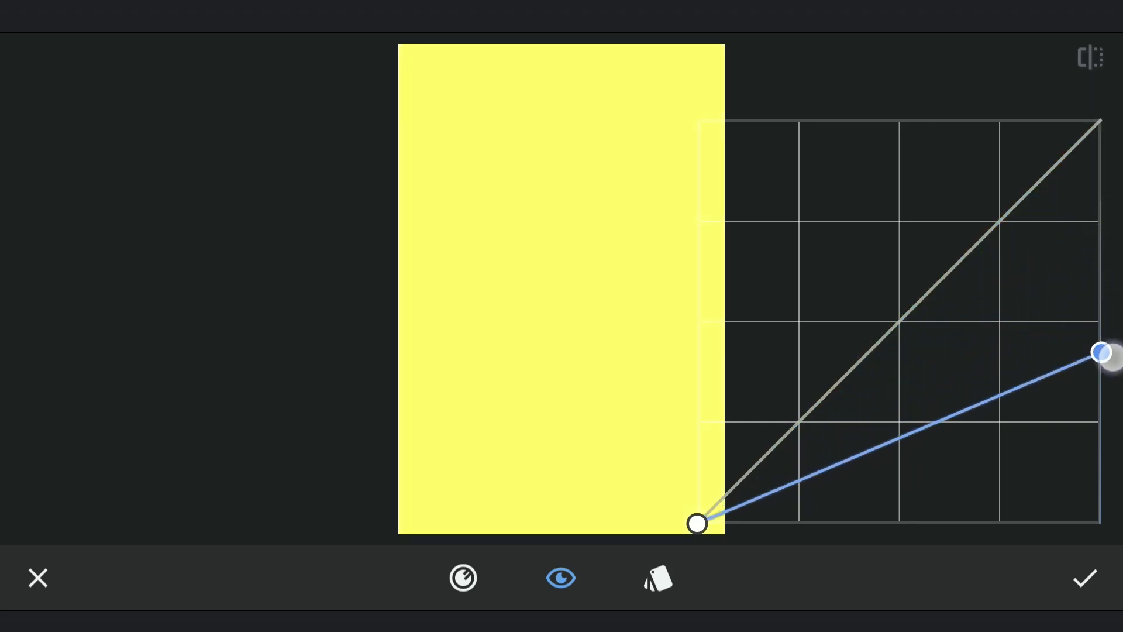
click(464, 577)
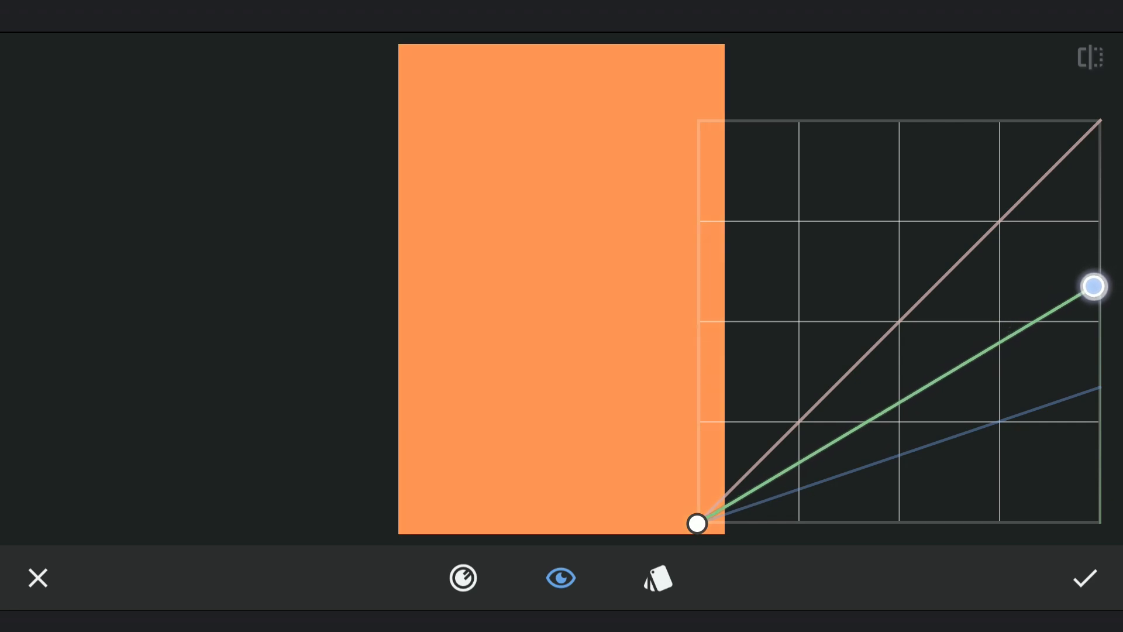
click(464, 577)
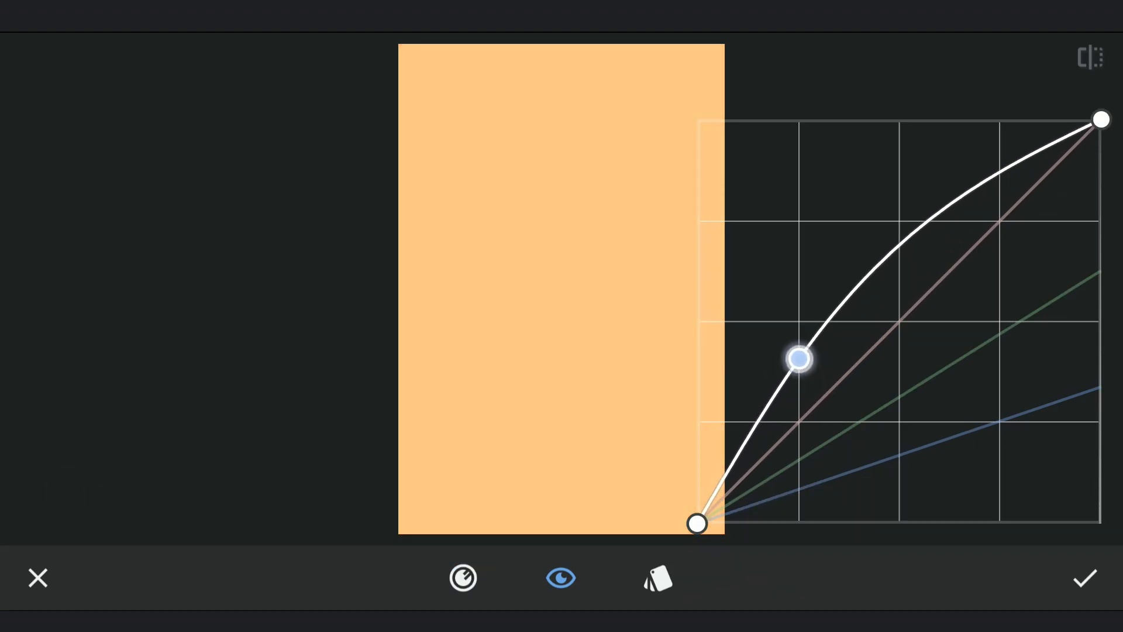
click(1083, 577)
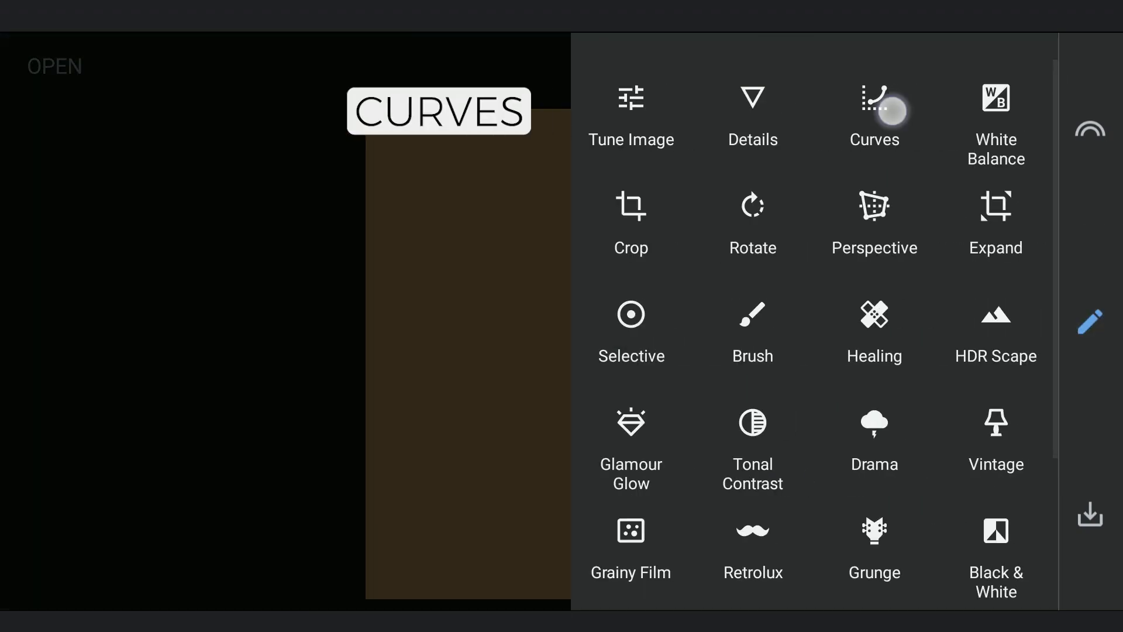
Pull the blue channel curve down to deepen the canvas into a strong red-orange.
click(874, 114)
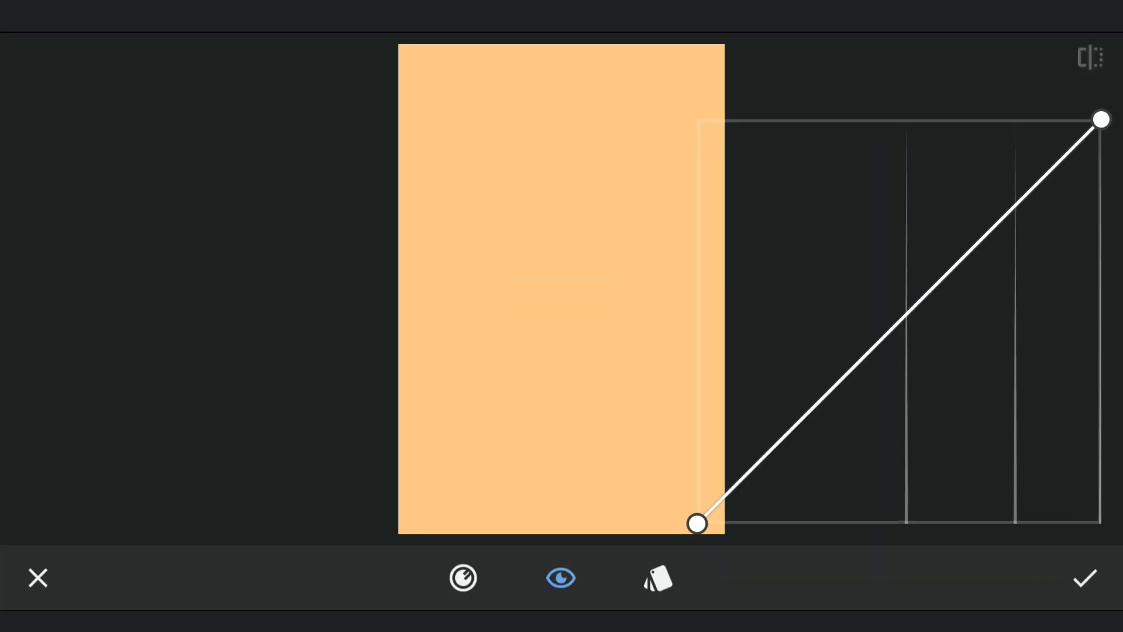
click(463, 577)
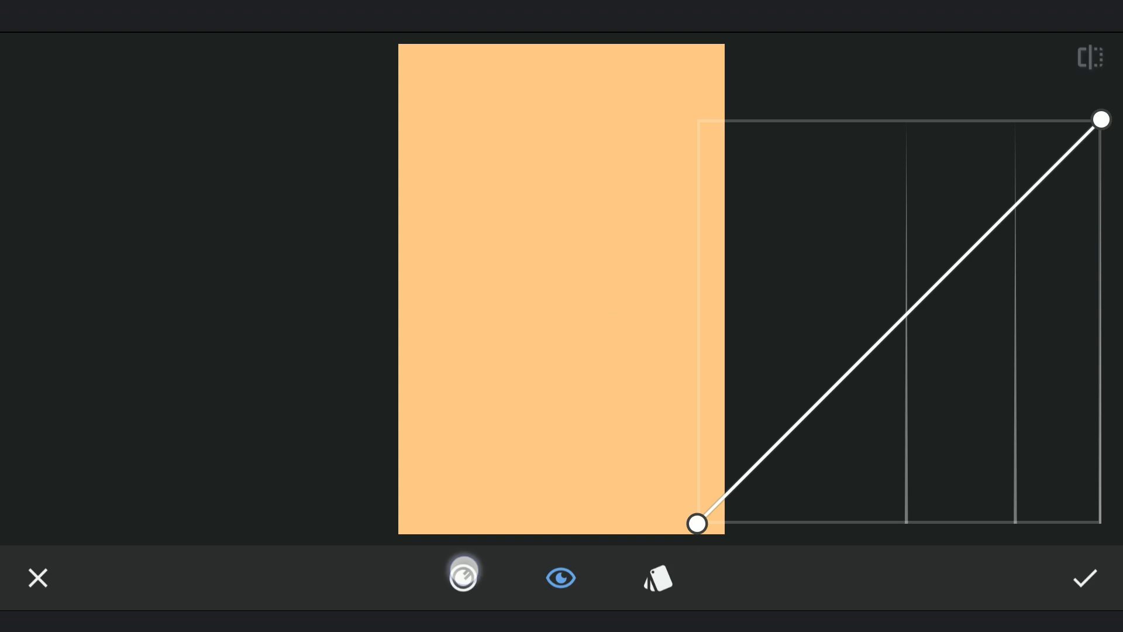
click(464, 577)
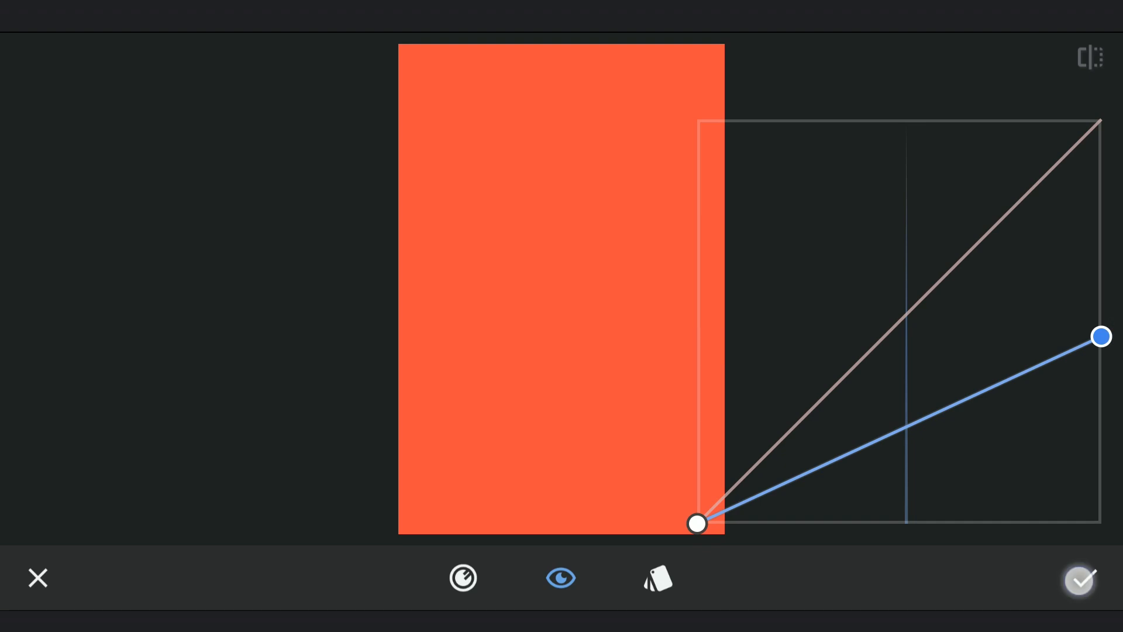
Confirm the red-orange tint and brush it onto the top of the canvas at strength 100.
click(1082, 579)
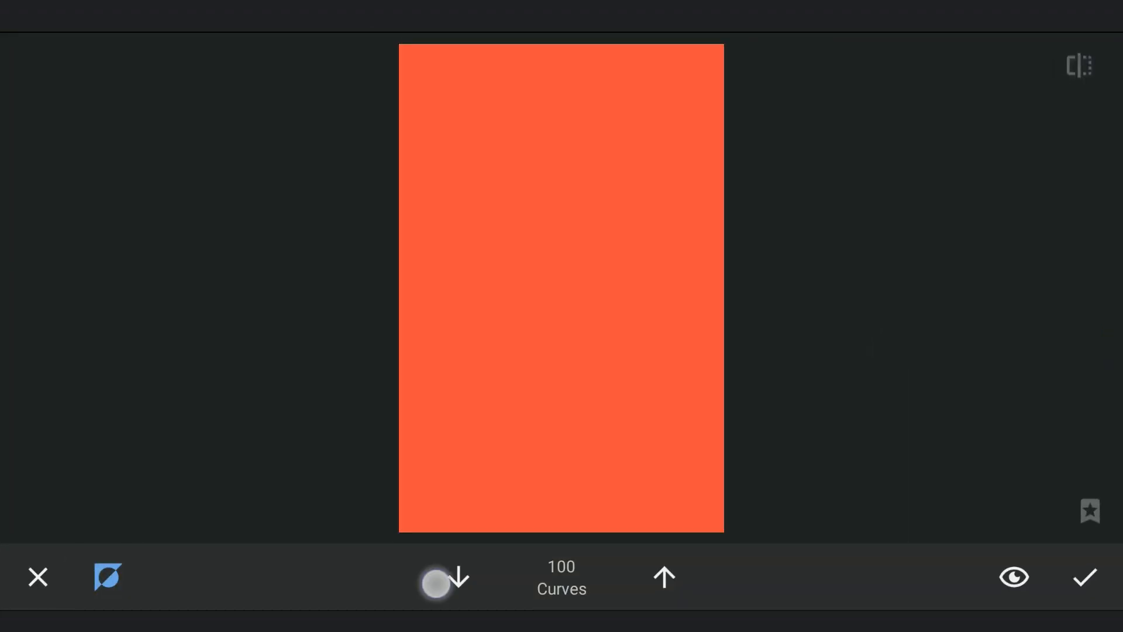
click(457, 577)
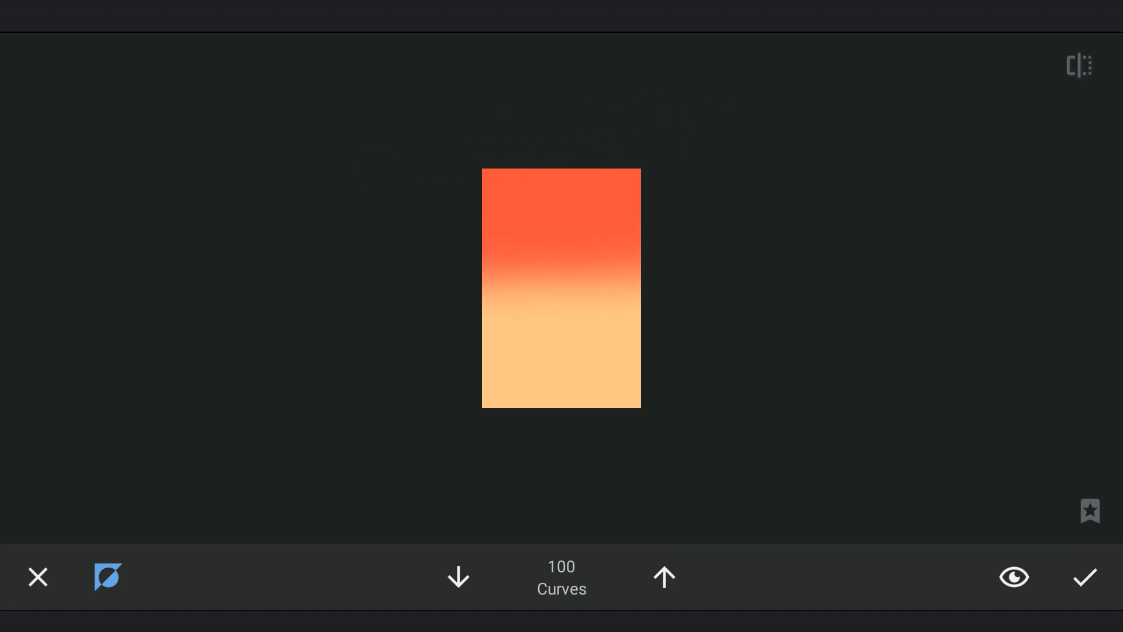
click(1083, 577)
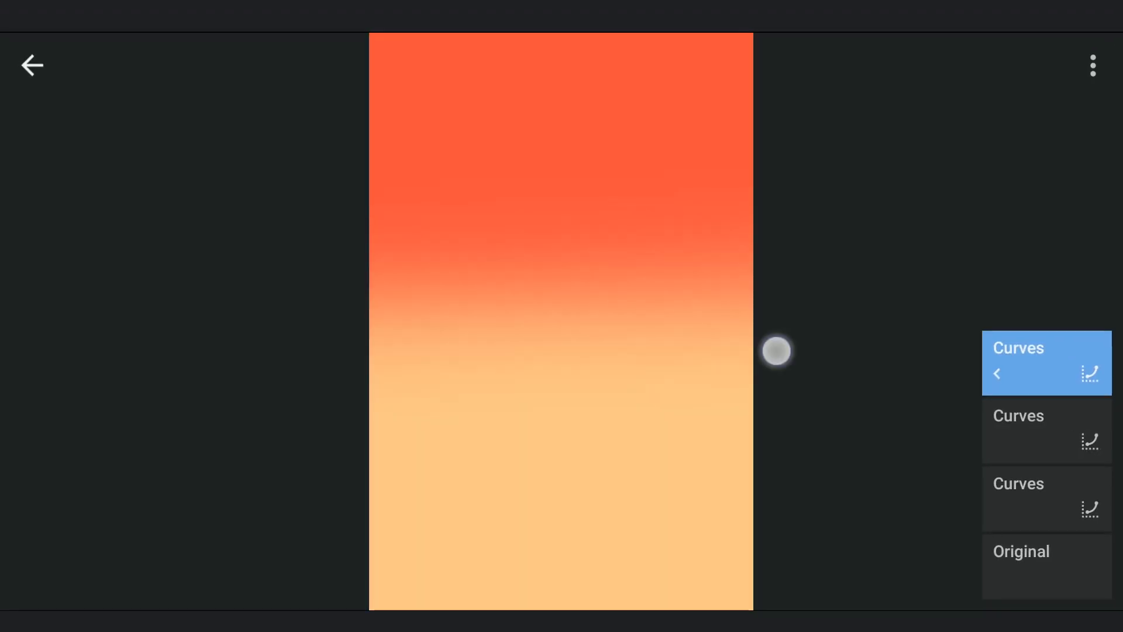
click(1046, 565)
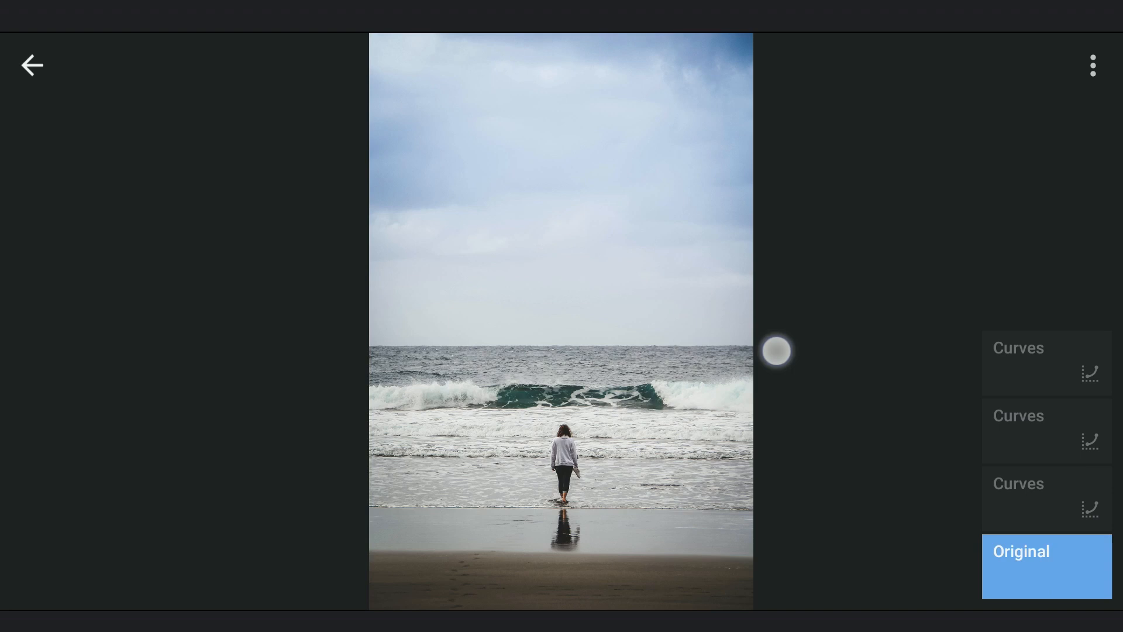
Erase the red effect from the bottom at 0 and confirm the red-to-orange gradient mask.
click(1045, 362)
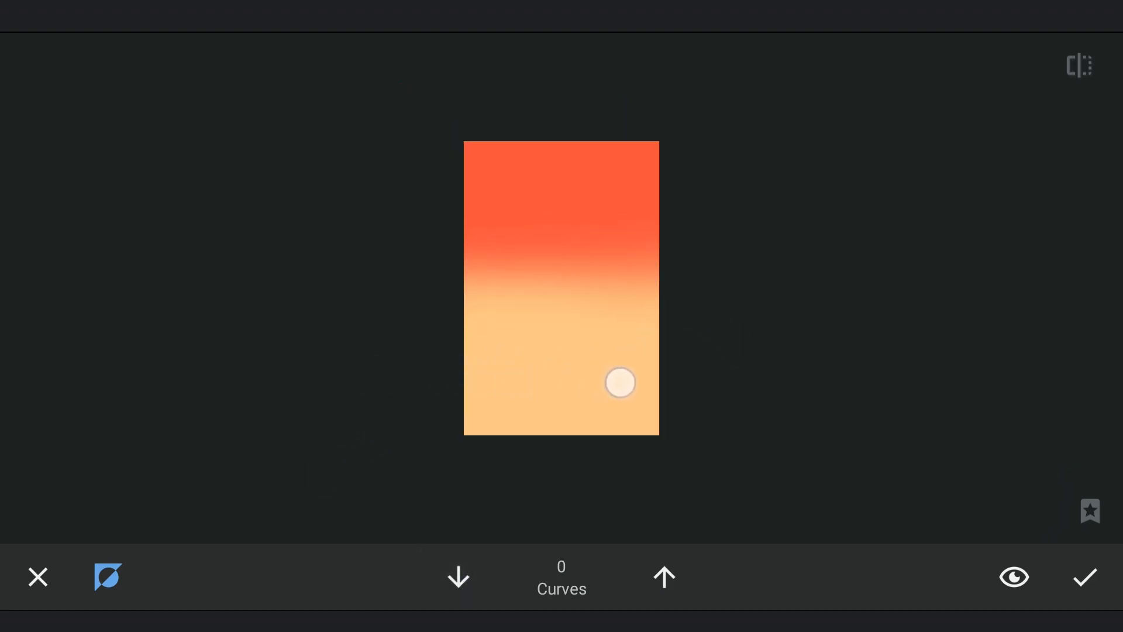
click(1086, 577)
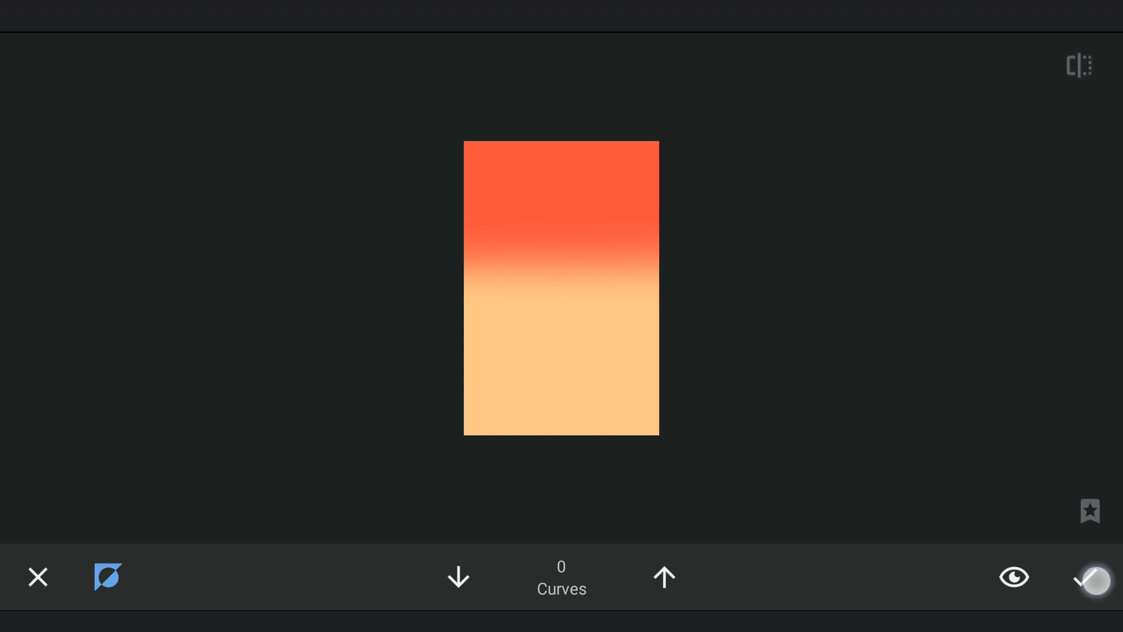
click(1090, 577)
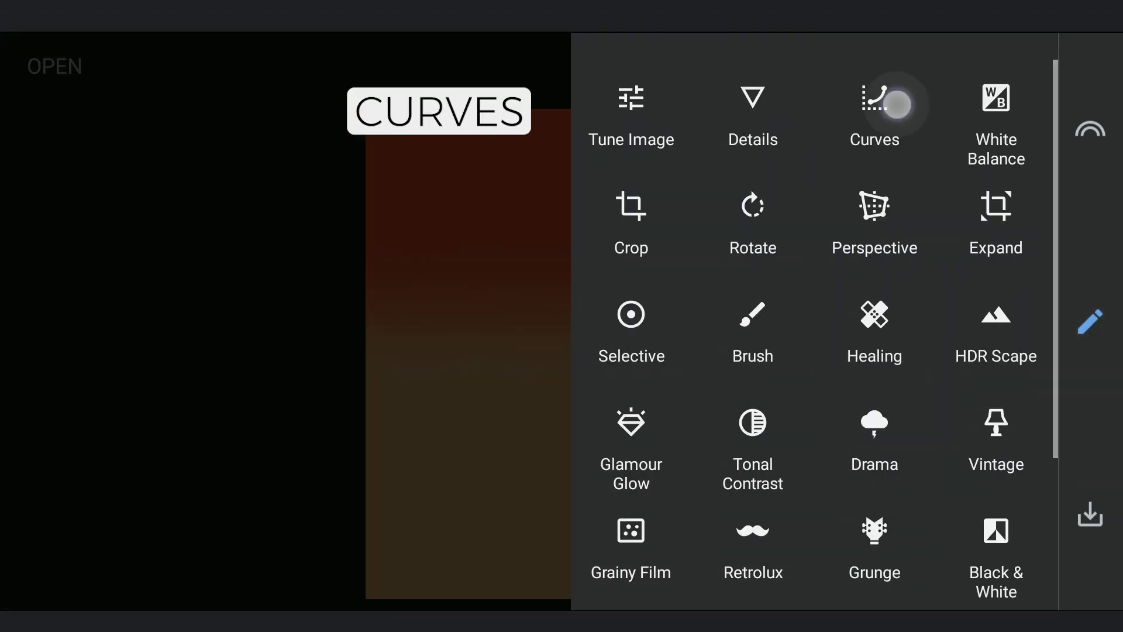
Lower the red and green curves to recast the canvas in deep blue tones.
click(874, 111)
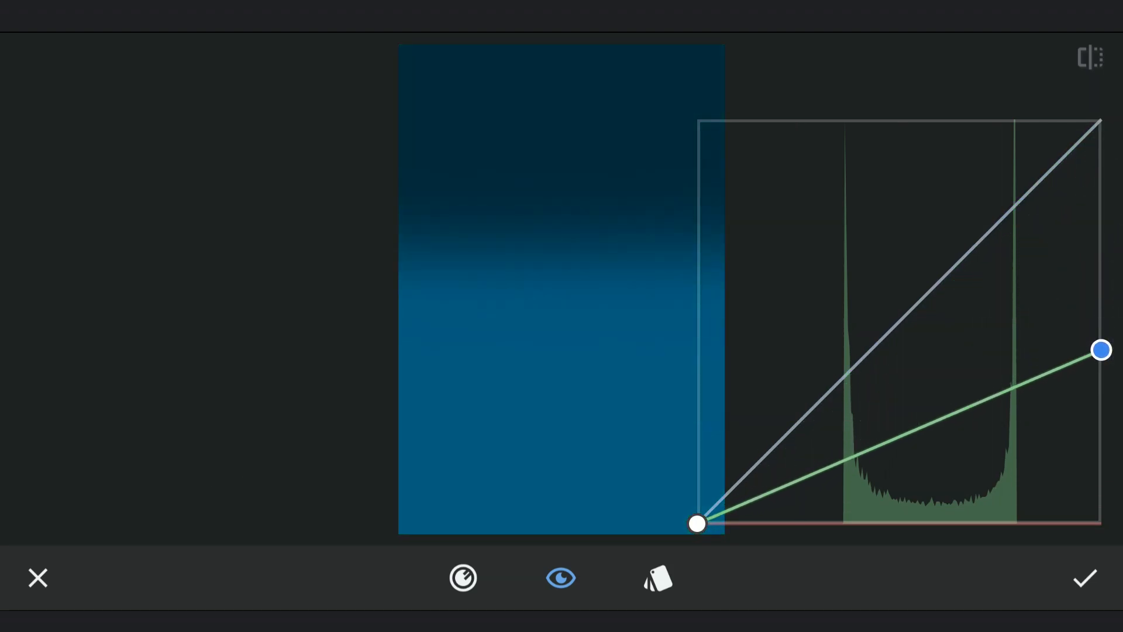
click(464, 577)
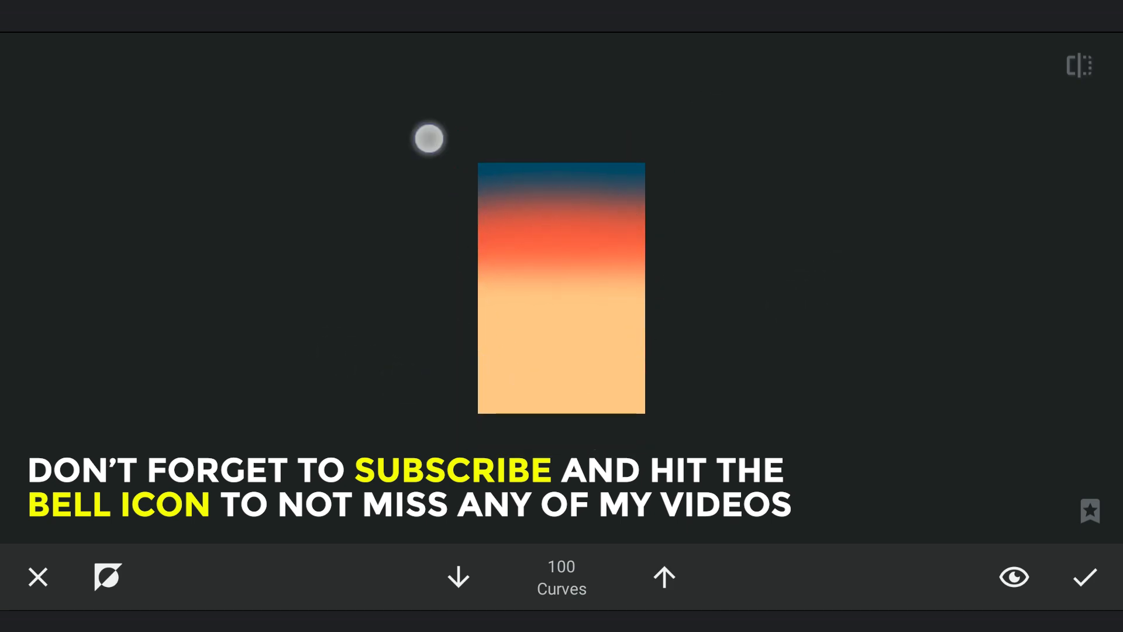
Erase the blue from the lower canvas so only a narrow top band stays blue.
click(458, 577)
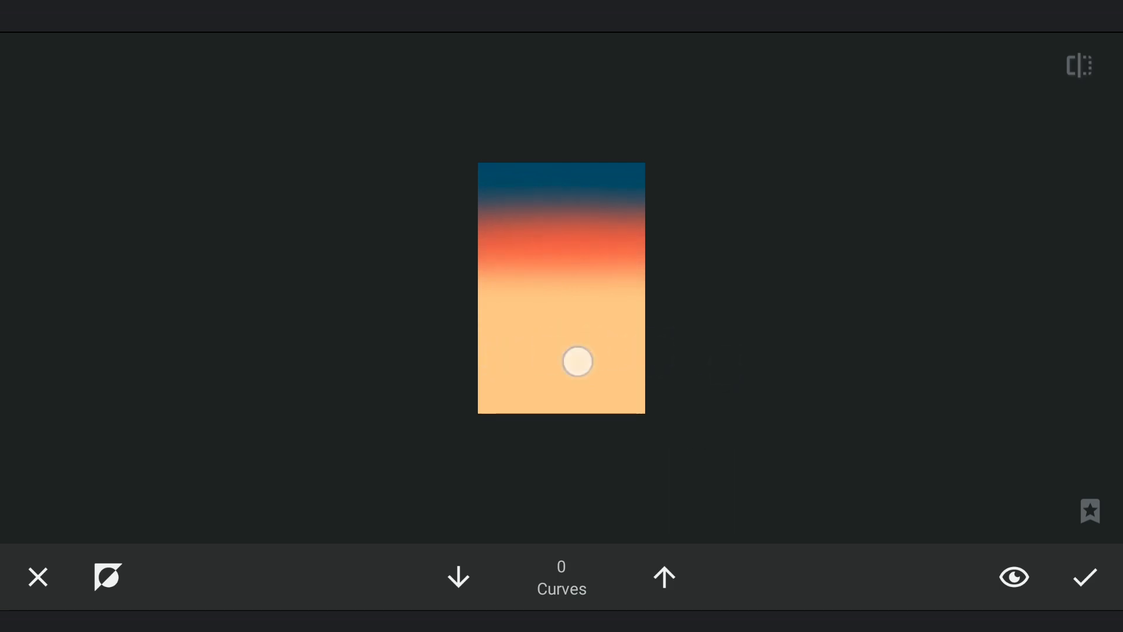
click(576, 362)
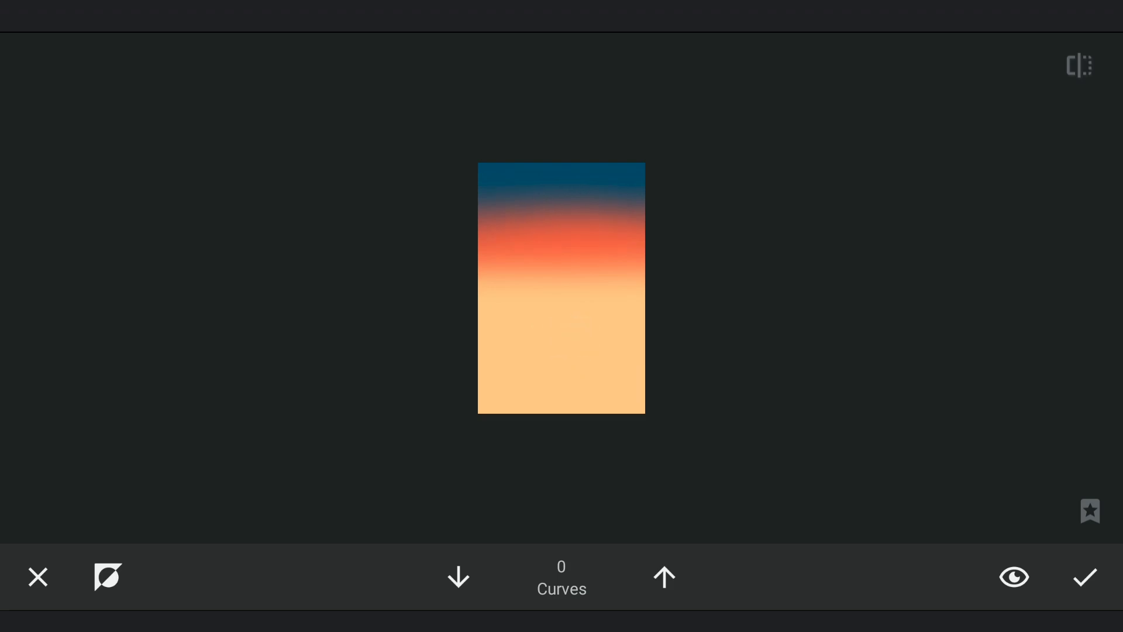
Confirm the blue gradient mask and bring the original beach photo back on screen.
click(1085, 577)
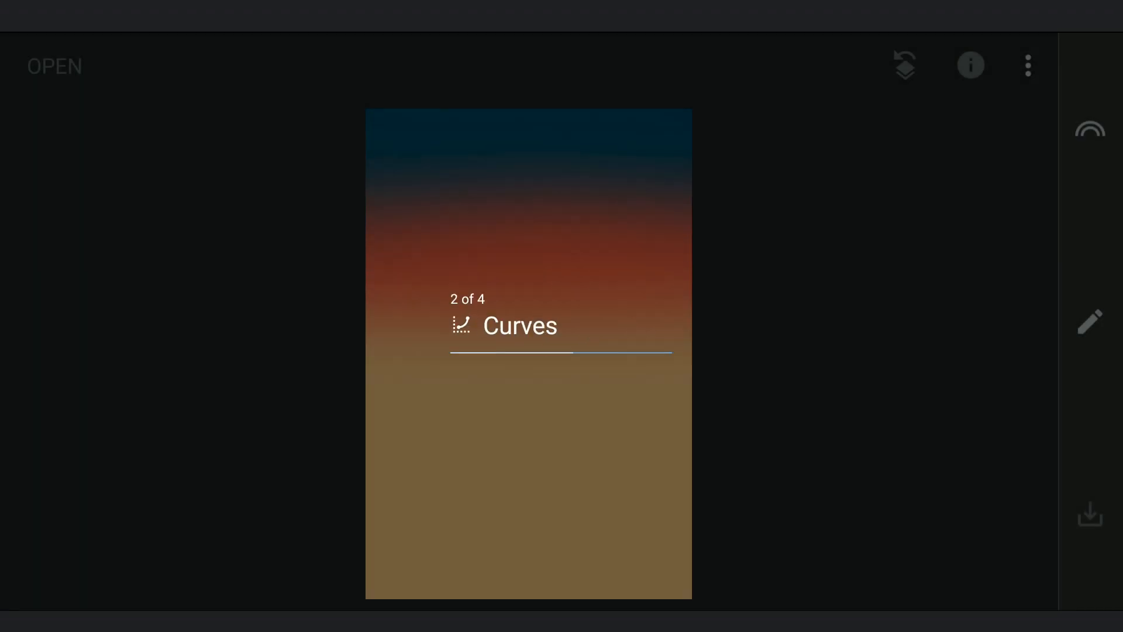
click(1027, 65)
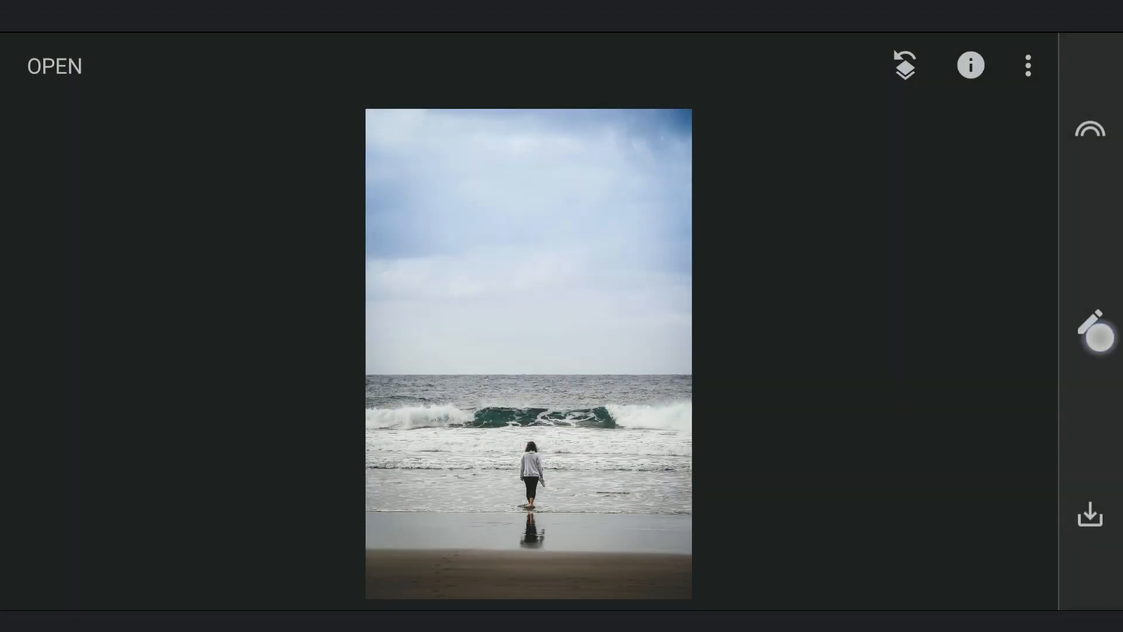
Blend the gradient over the beach sky with a Subtract Double Exposure.
click(1089, 324)
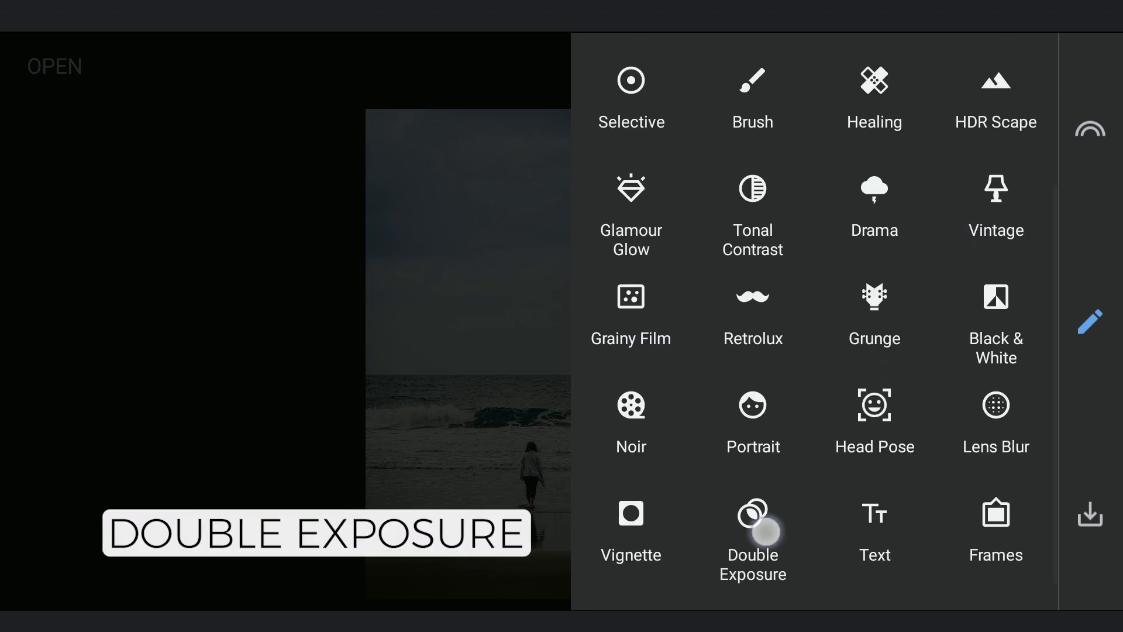
click(752, 533)
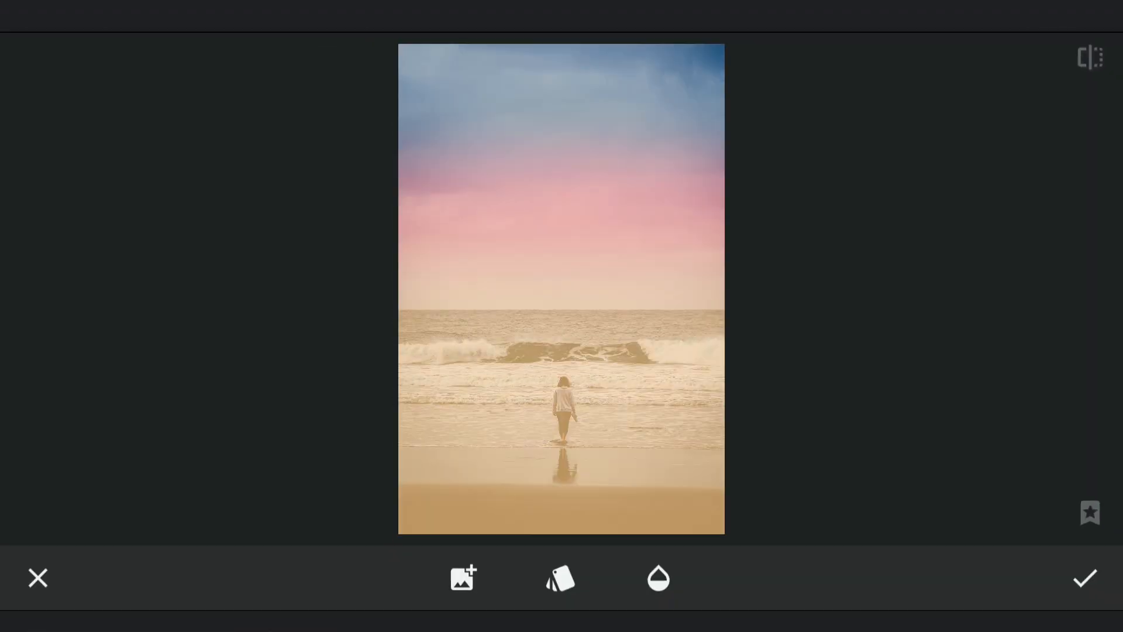
click(561, 578)
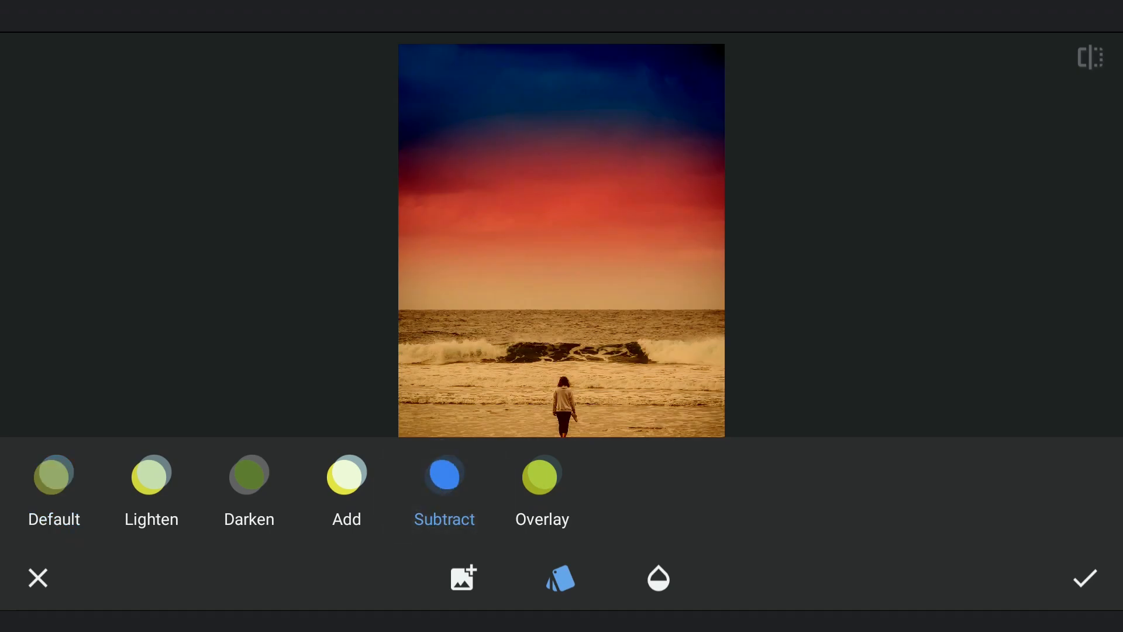
click(443, 475)
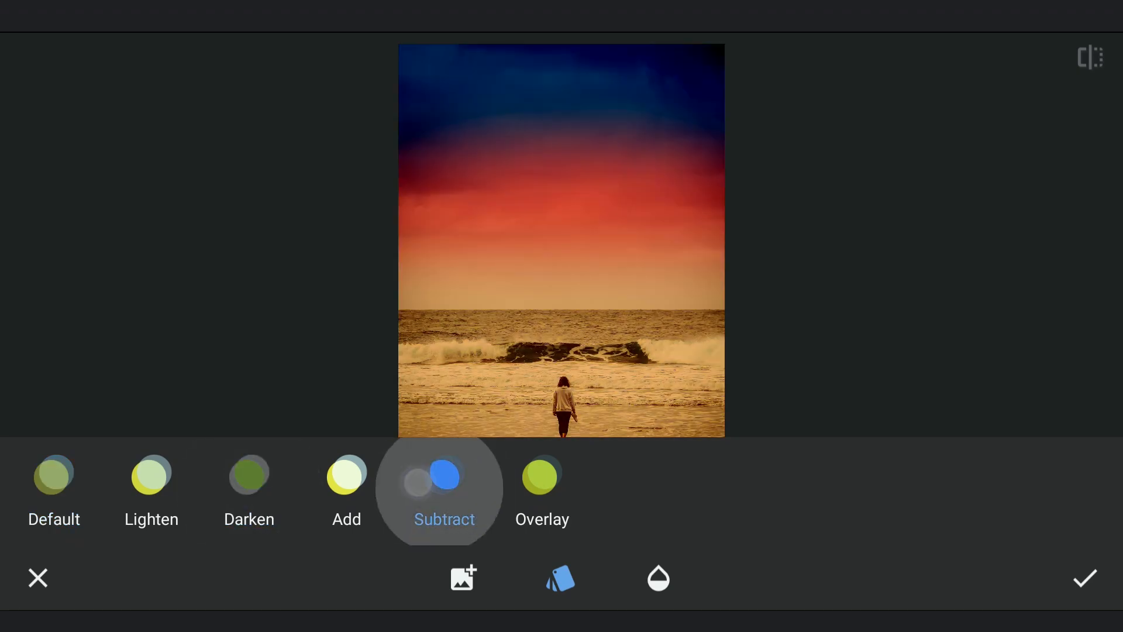
click(656, 577)
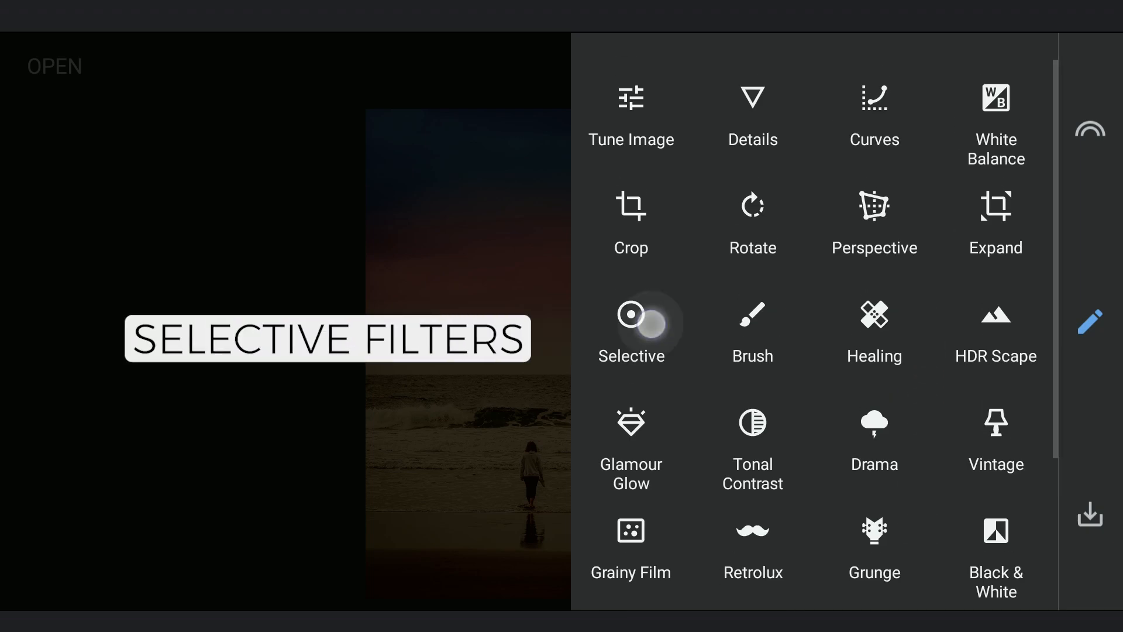
Place a Selective control point on the beach photo and adjust its saturation.
click(630, 318)
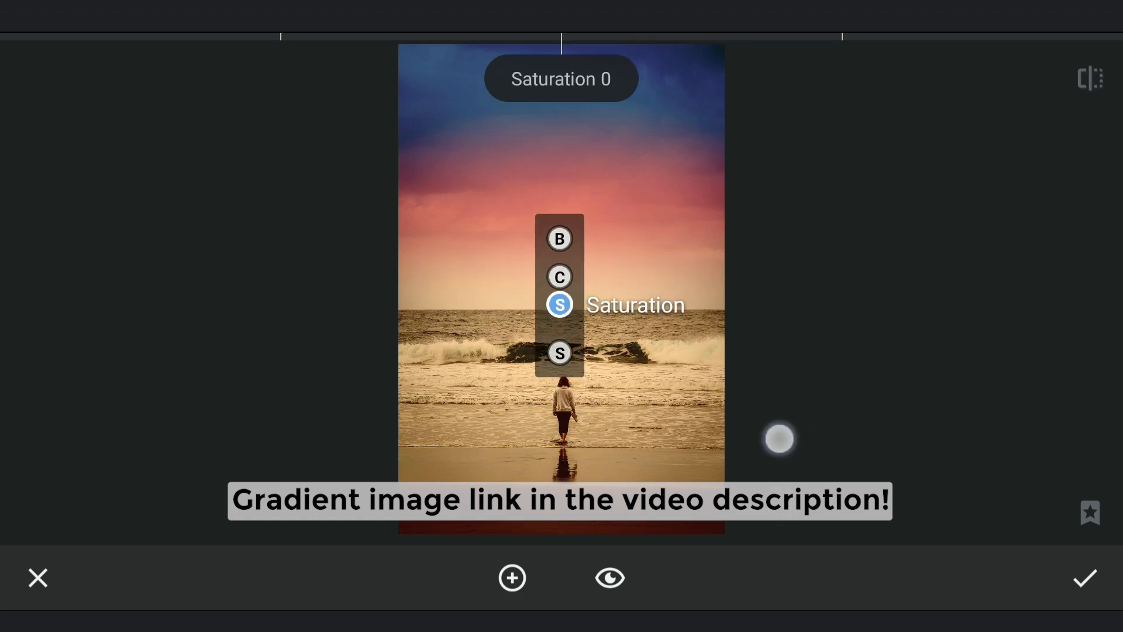
click(559, 238)
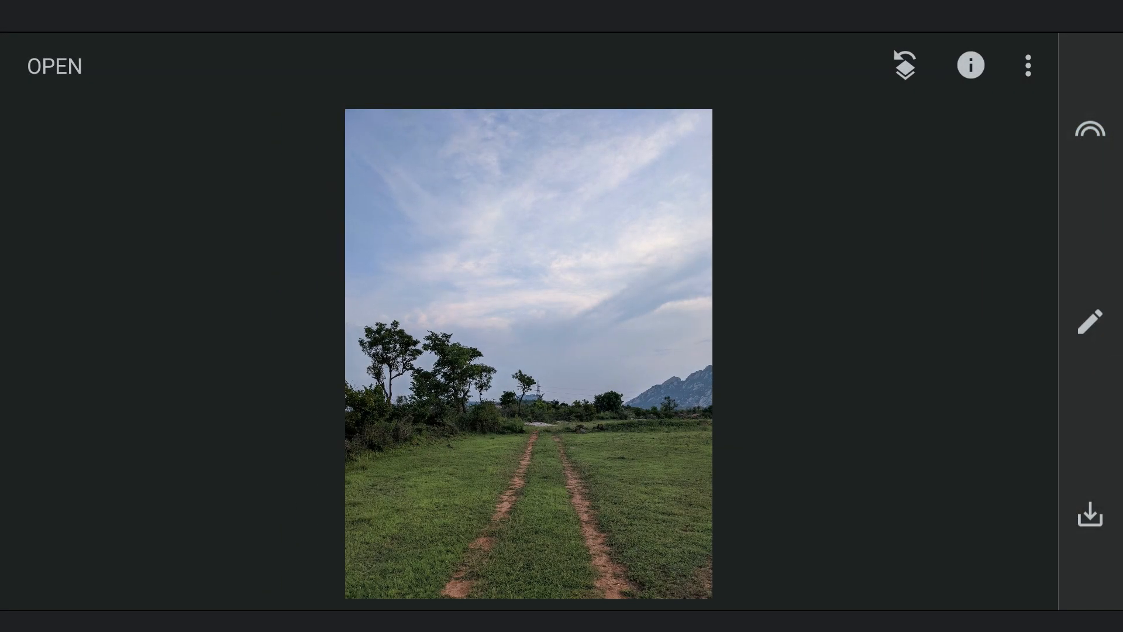
Layer the gradient over the field photo with a Darken Double Exposure and adjust its opacity.
click(1088, 322)
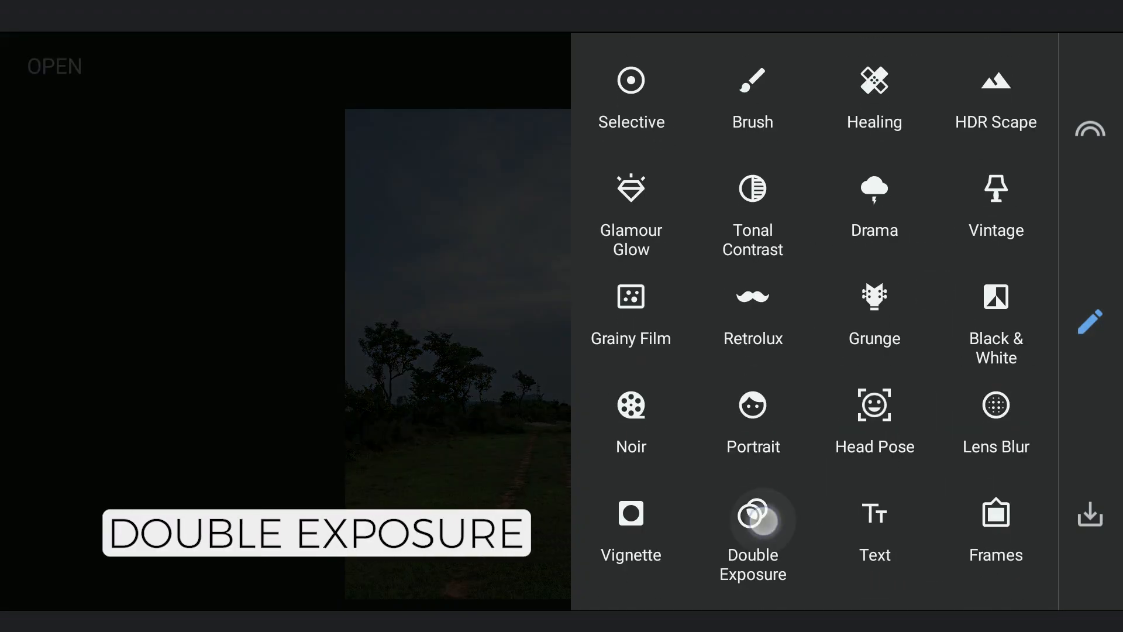
click(752, 533)
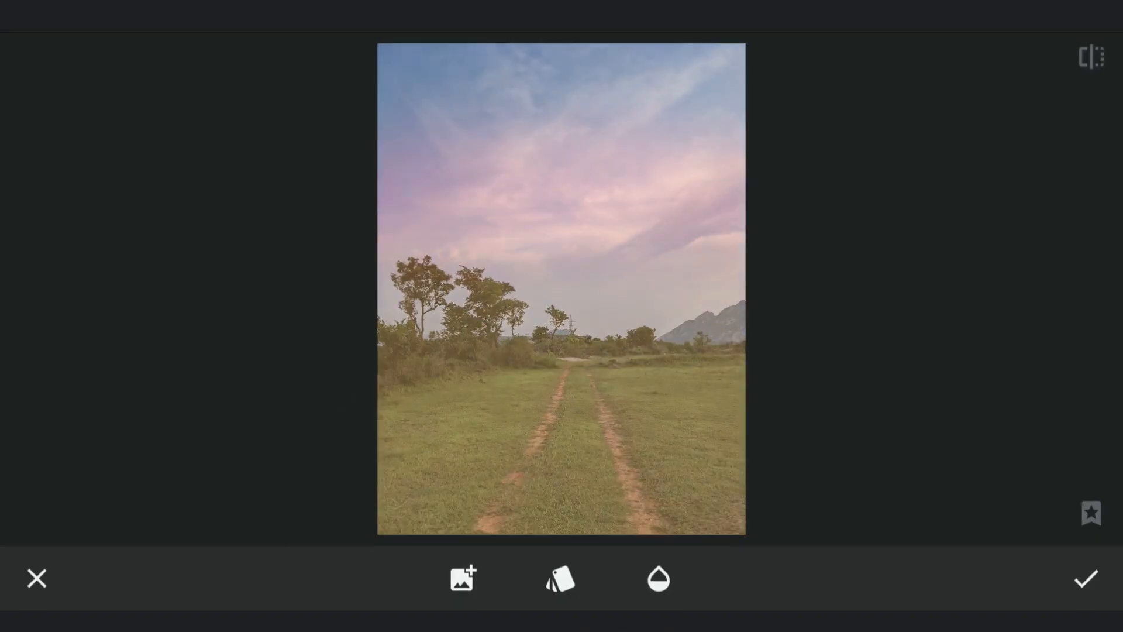
click(561, 579)
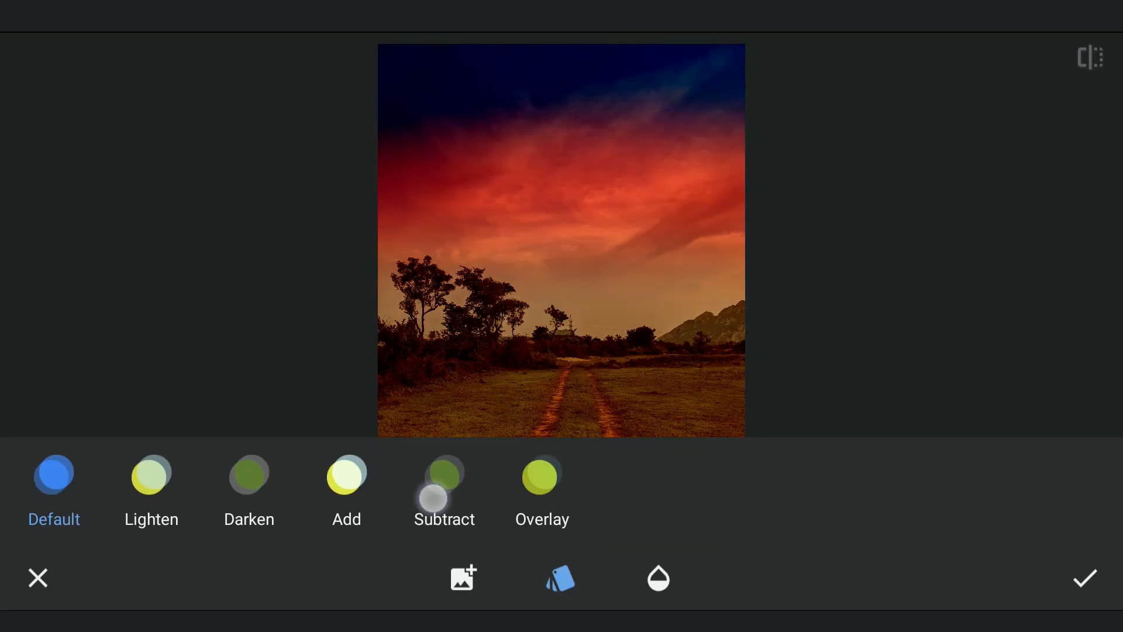
click(248, 487)
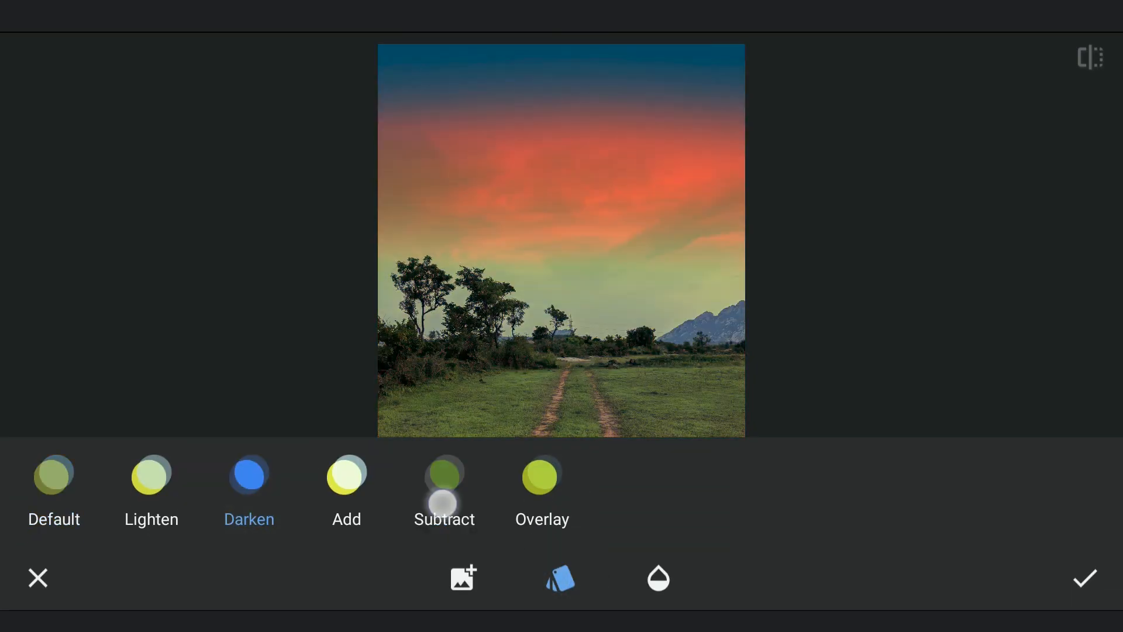
click(249, 476)
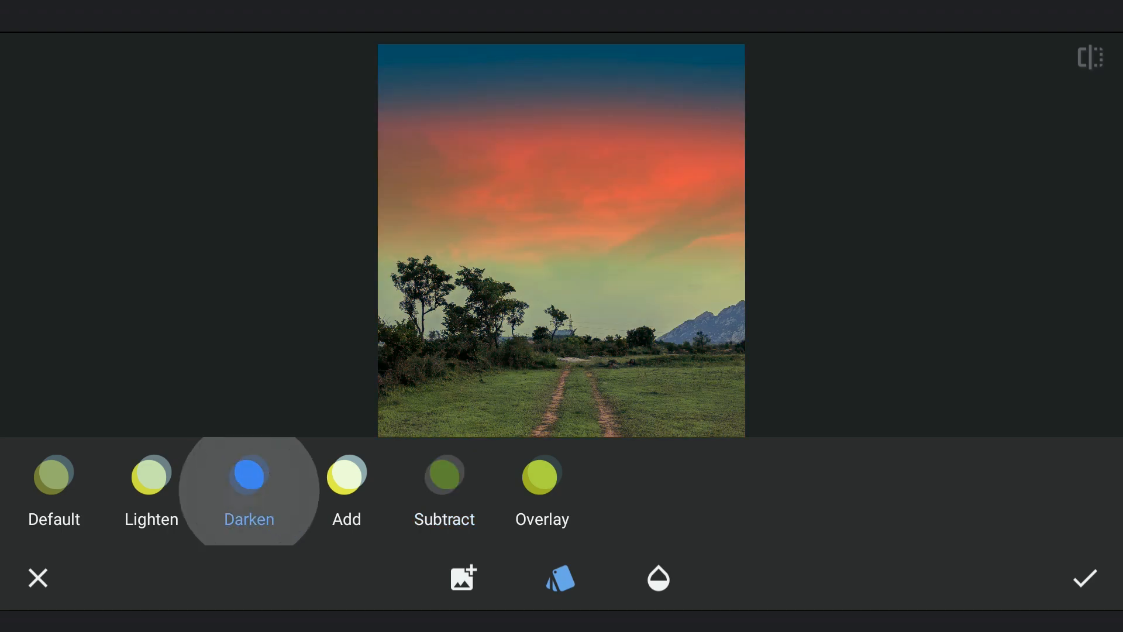
click(656, 578)
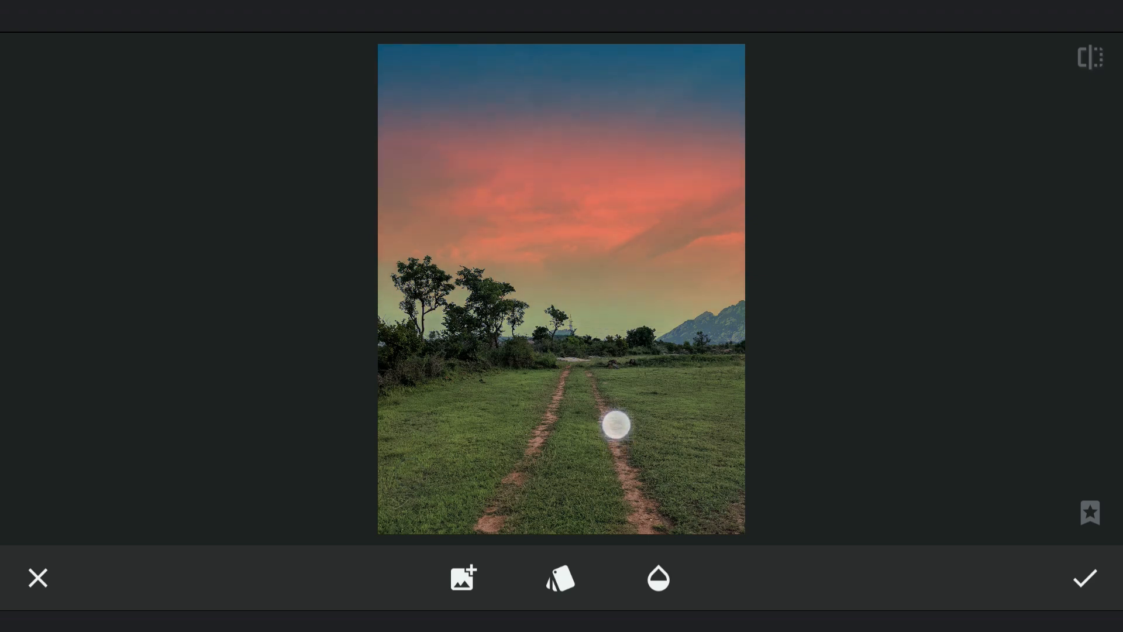
Confirm the Darken blend on the field photo and preview Vintage style 12.
click(1083, 577)
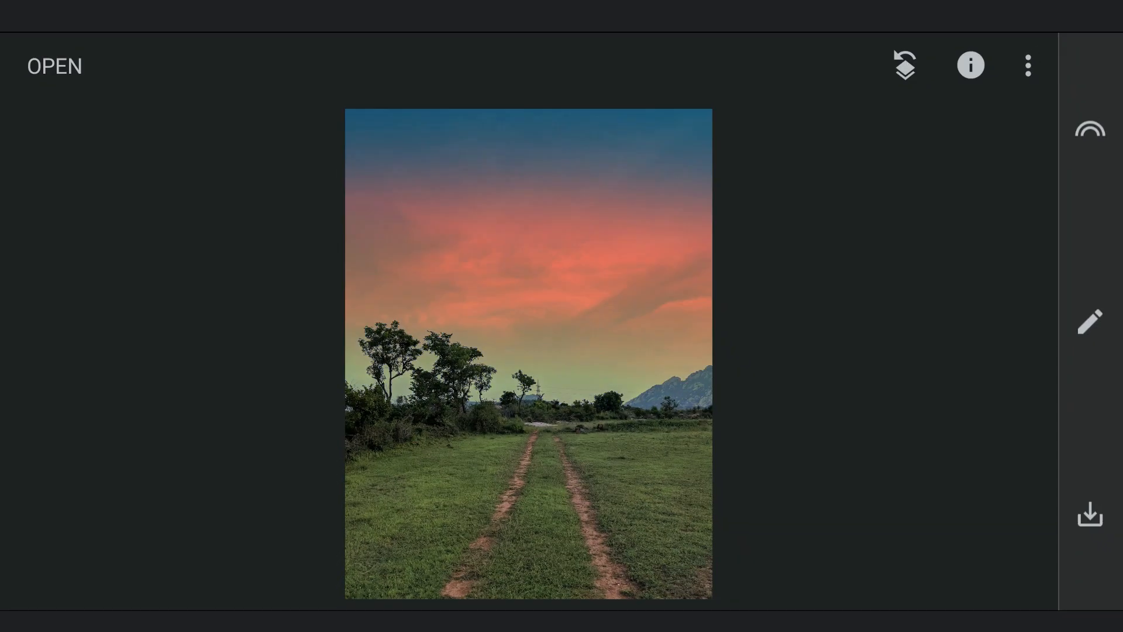
click(1089, 322)
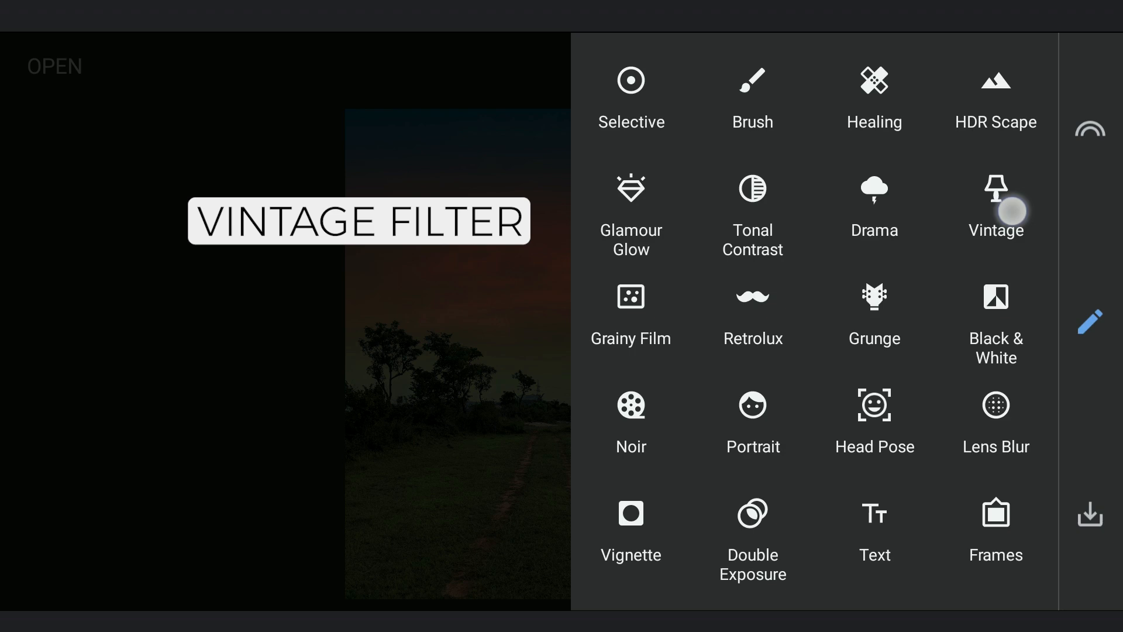
click(995, 208)
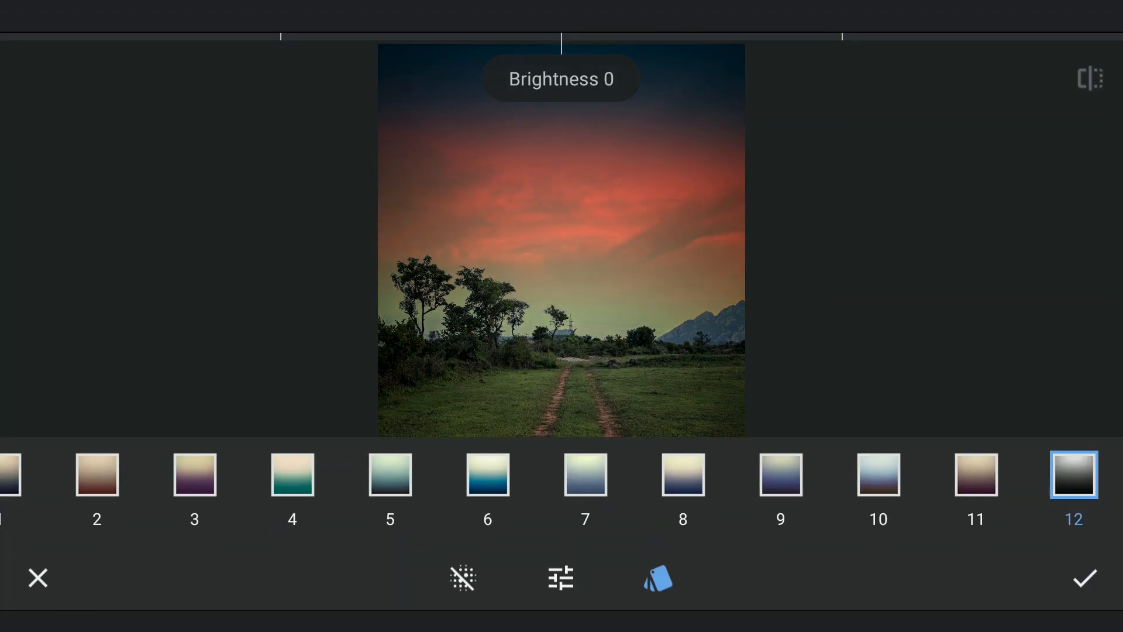
click(560, 578)
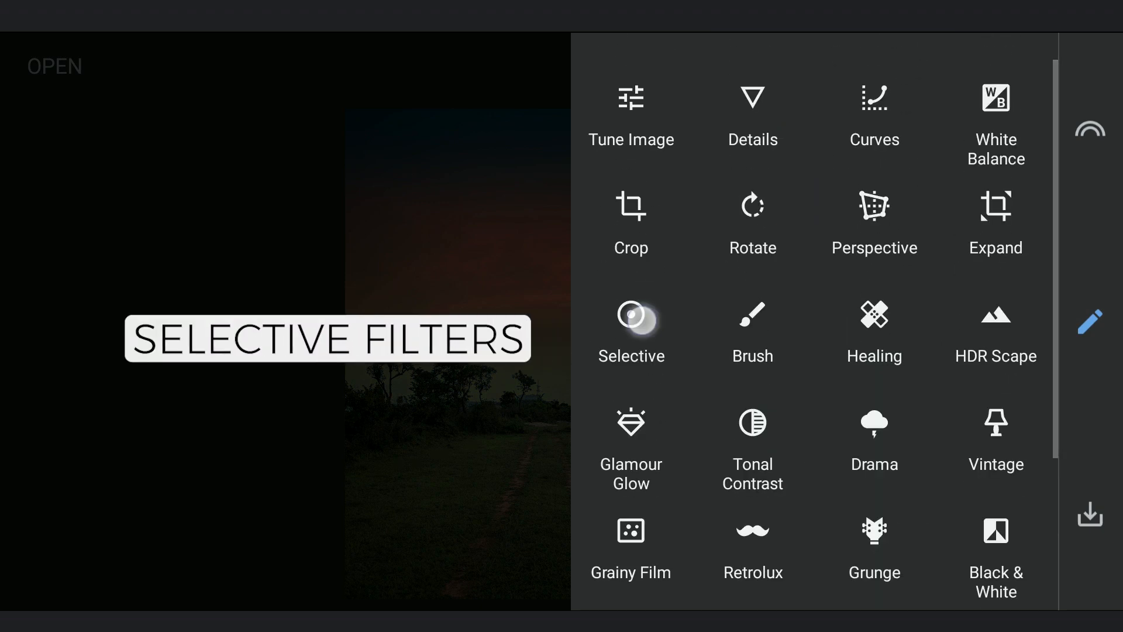
Selective points: horizon Saturation +21, Brightness +64; sky Contrast +28; confirm.
click(630, 314)
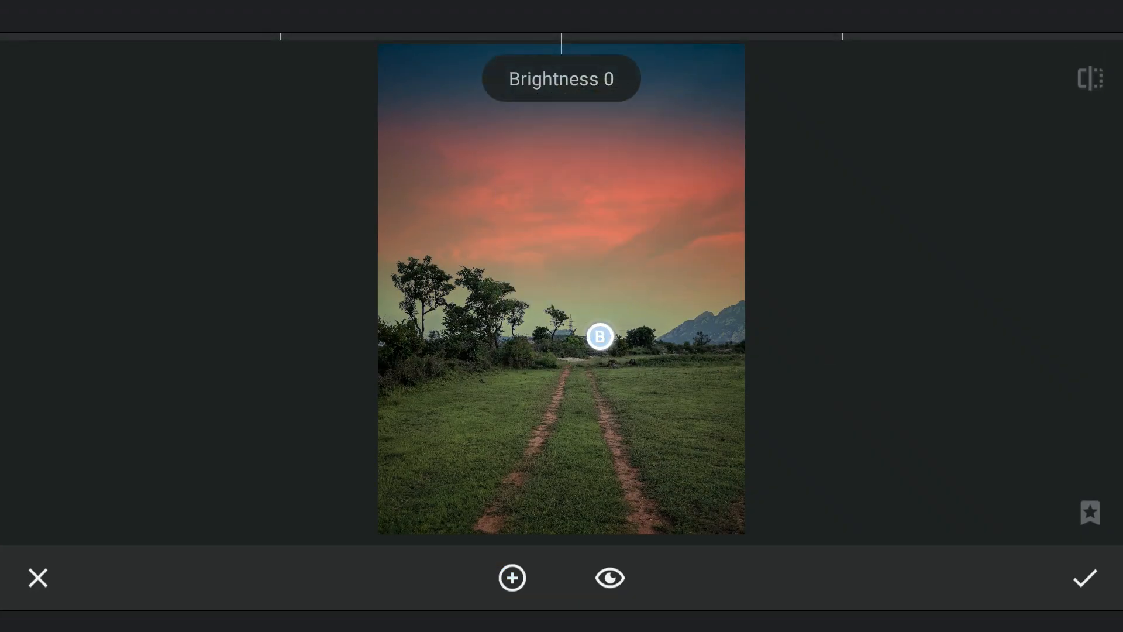
click(682, 461)
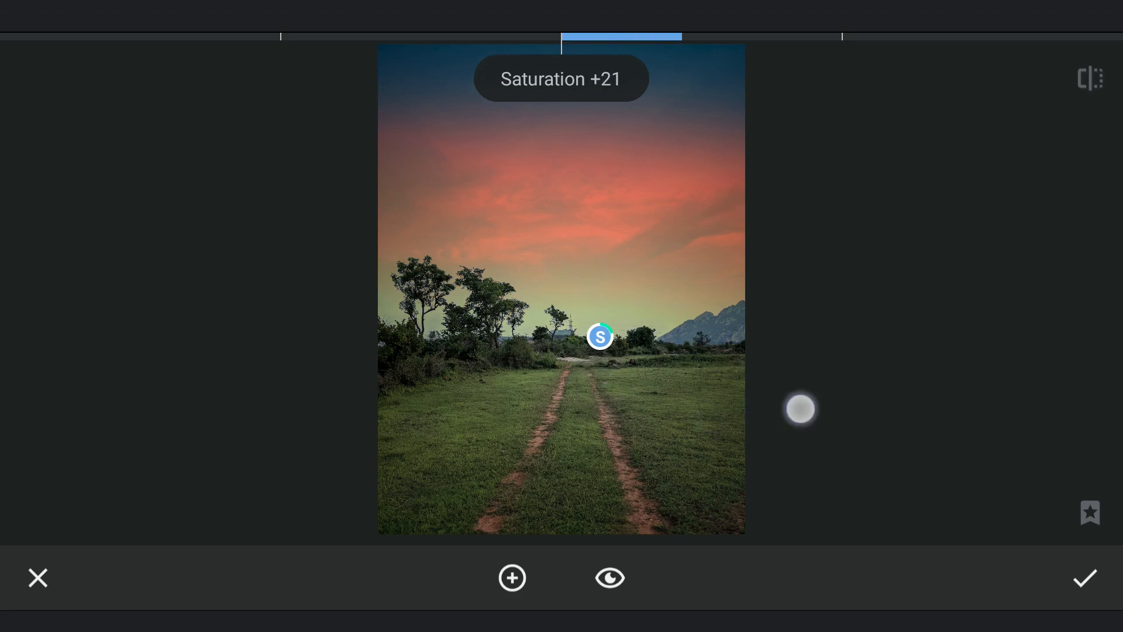
click(511, 577)
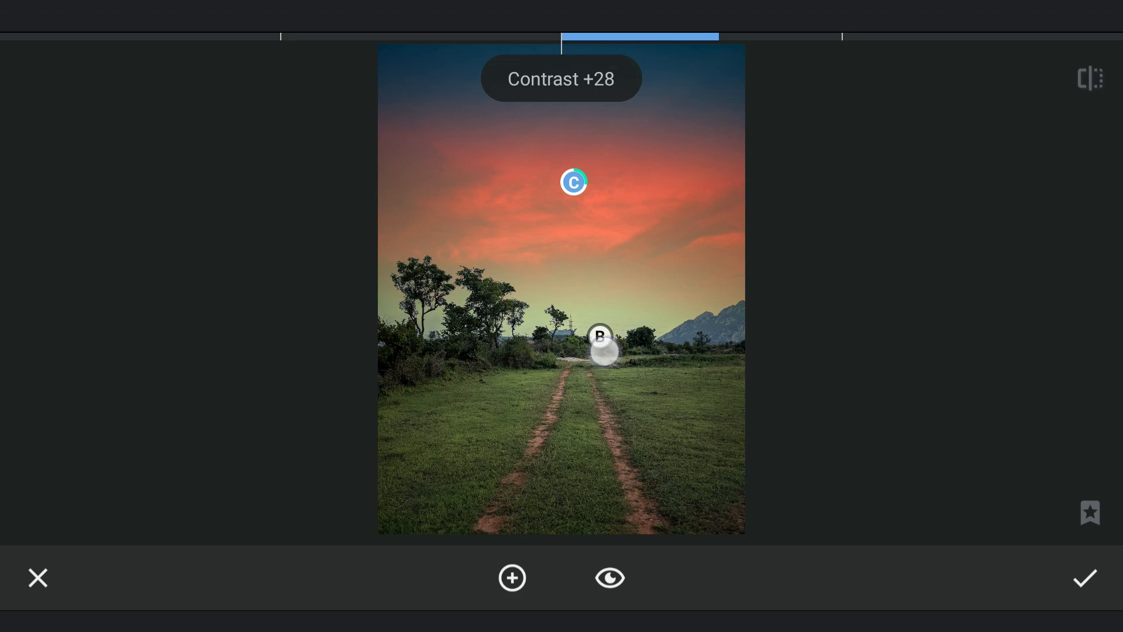
click(600, 337)
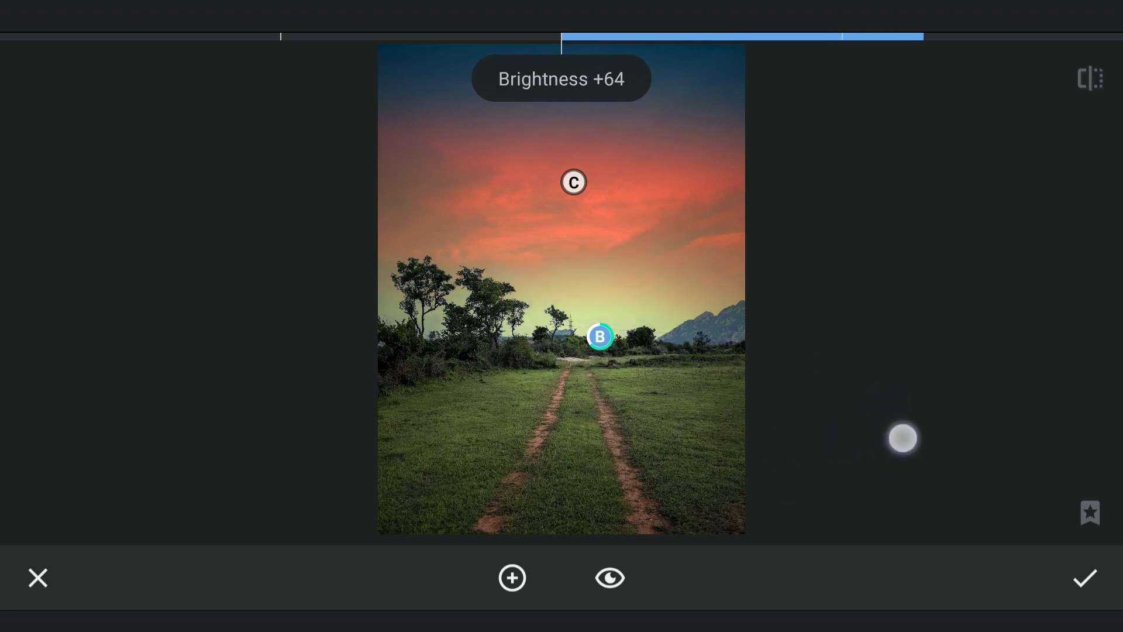
click(1084, 577)
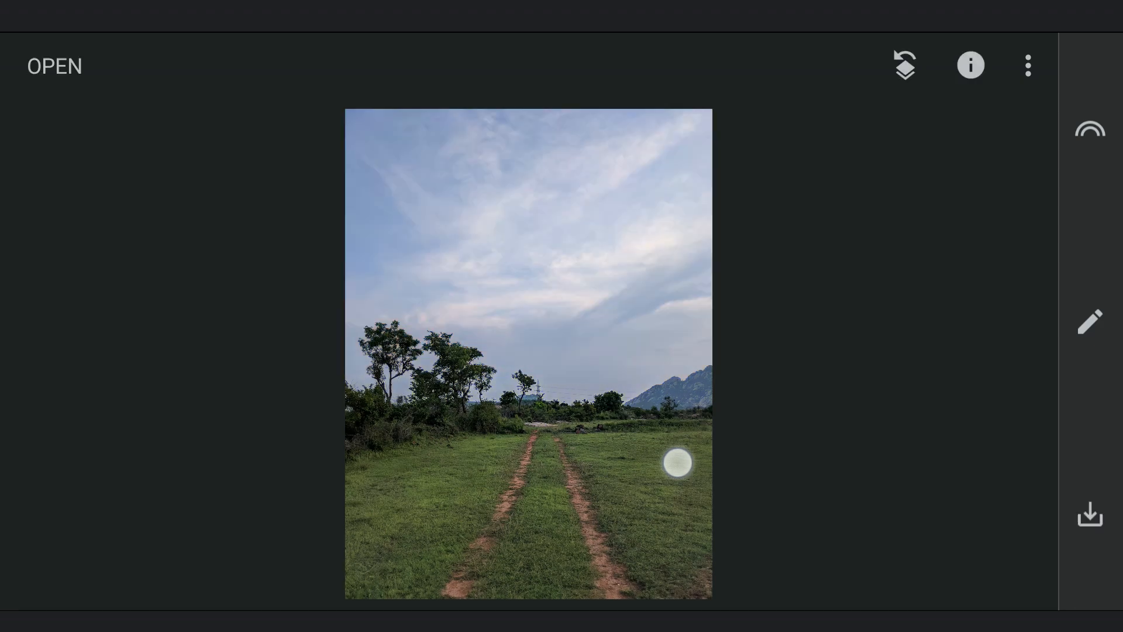
Double-expose the gradient over the railway photo with the Darken blend mode.
click(1089, 321)
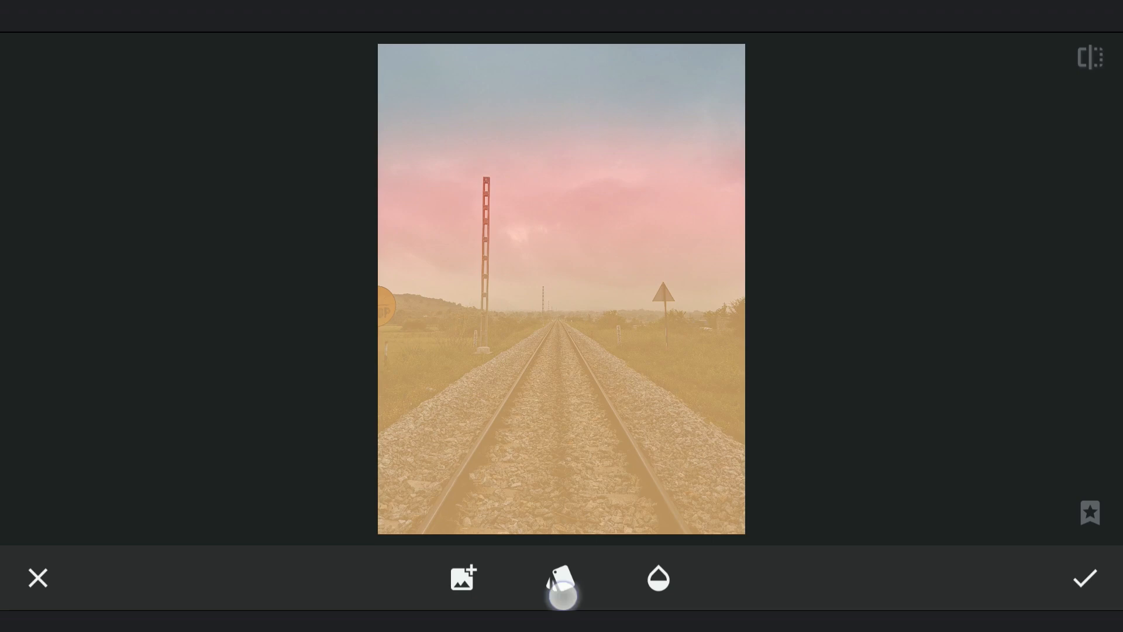
click(560, 578)
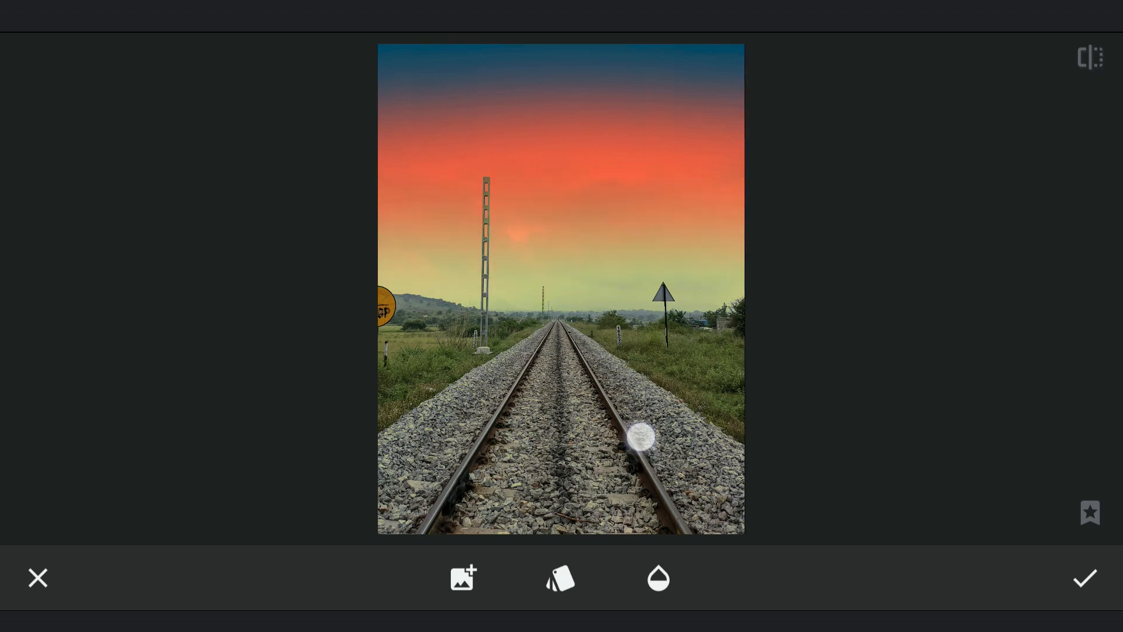
click(656, 577)
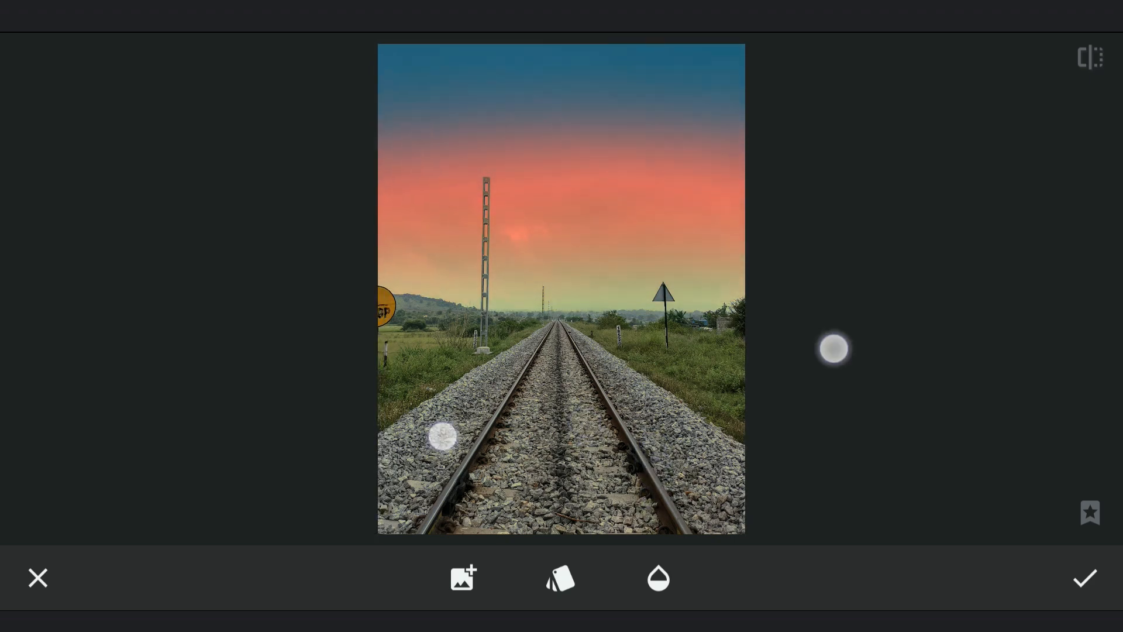
Confirm the railway blend and add Selective points at horizon and sky with Contrast +25.
click(1084, 577)
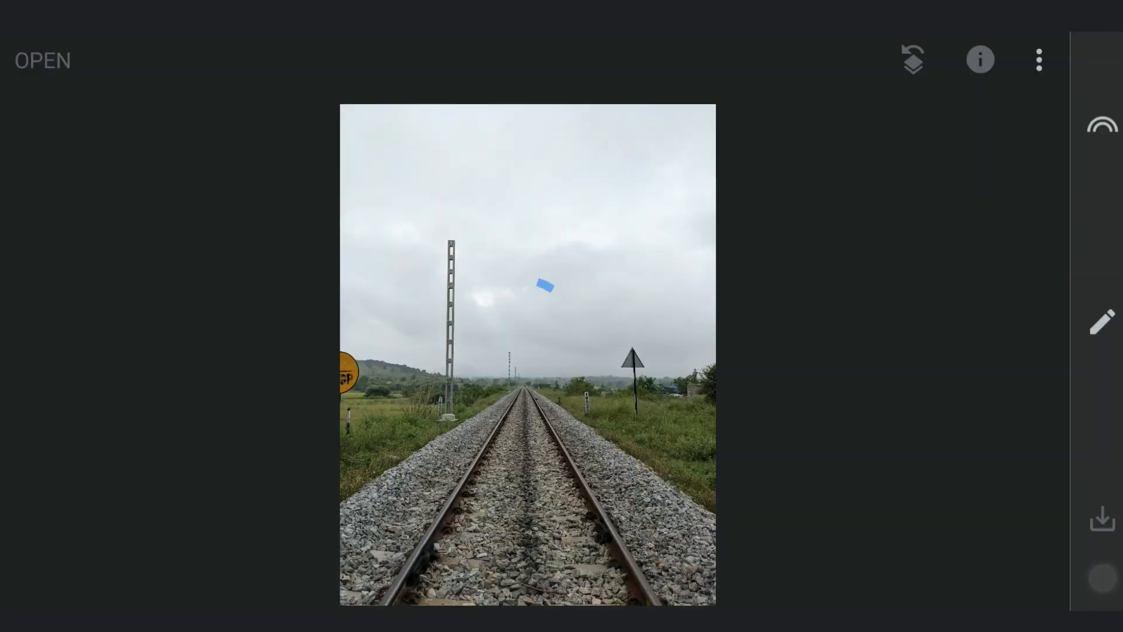
click(1101, 321)
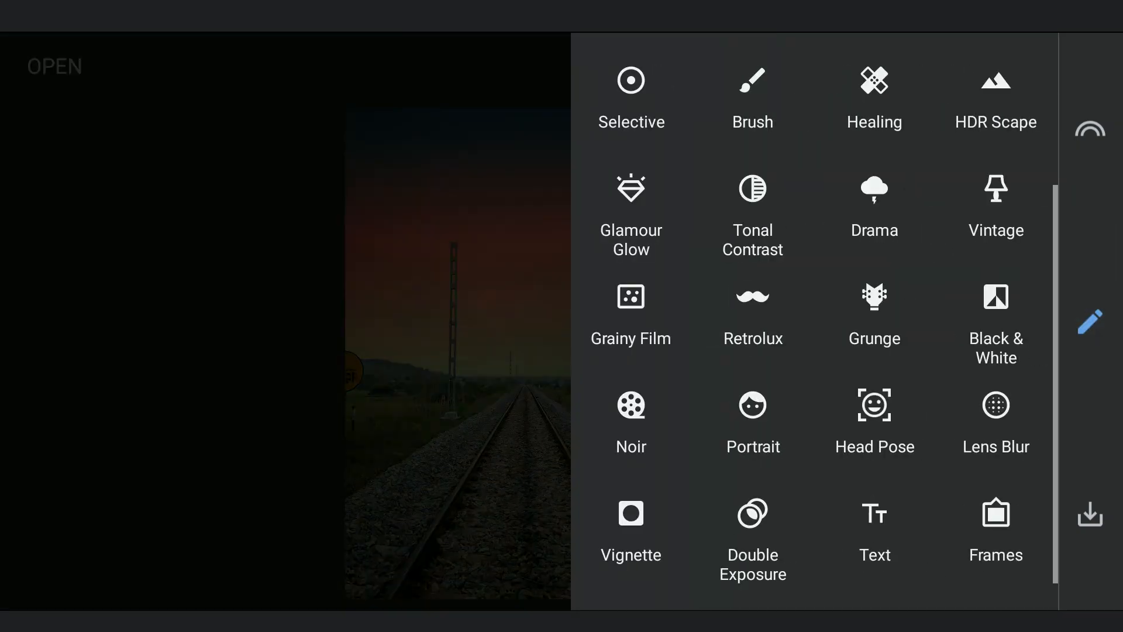
click(630, 93)
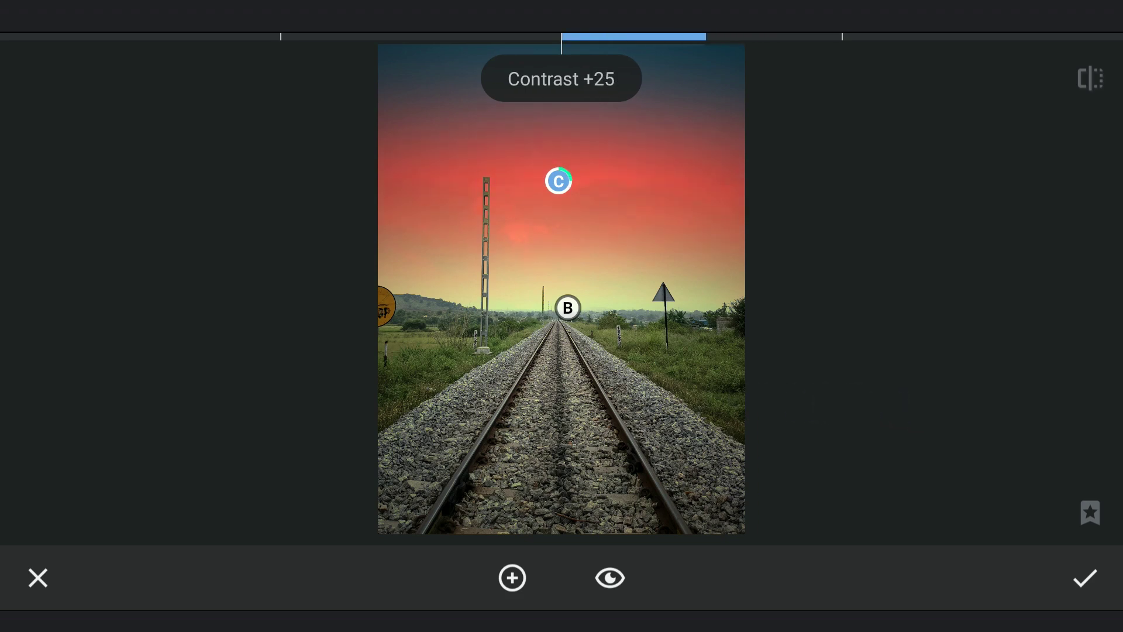
Confirm the selective edits and save the finished railway photo via Export.
click(1083, 577)
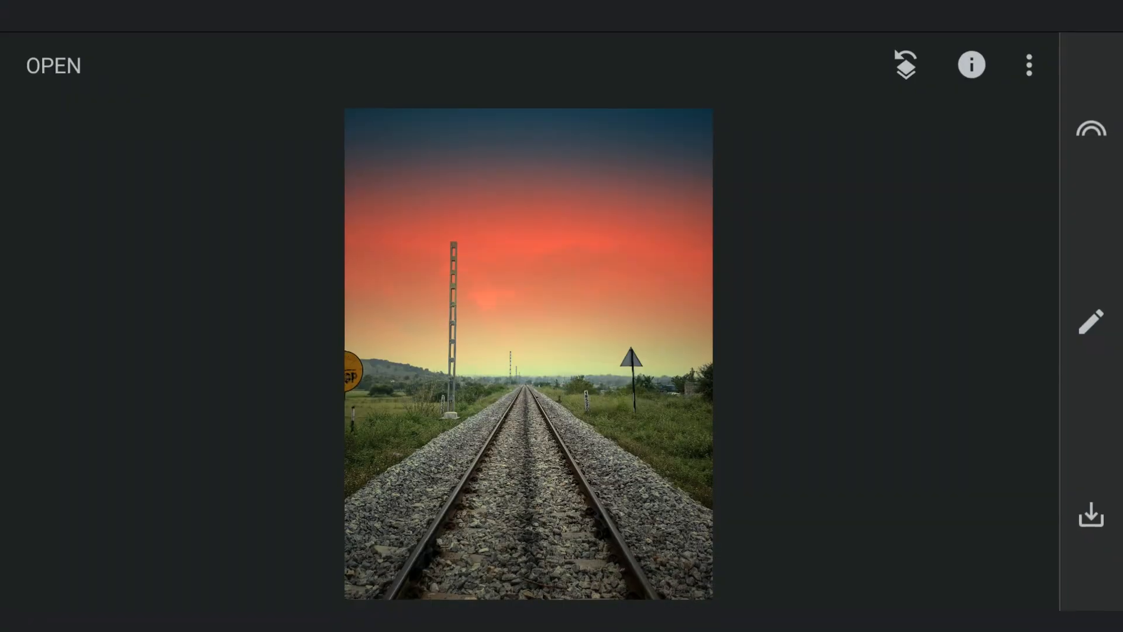
click(1089, 514)
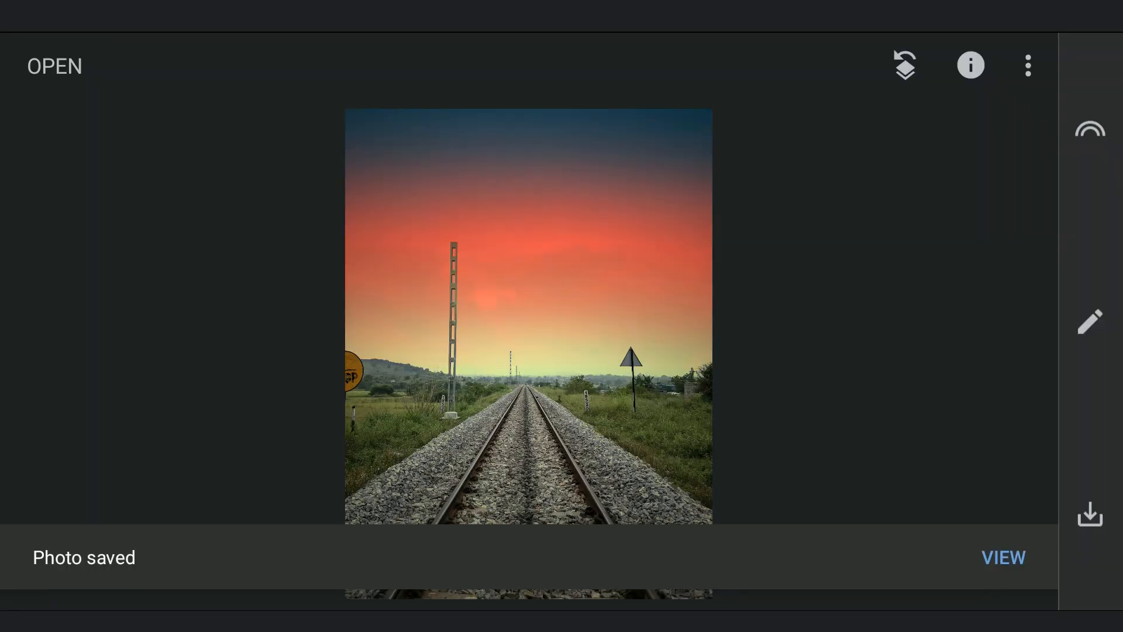